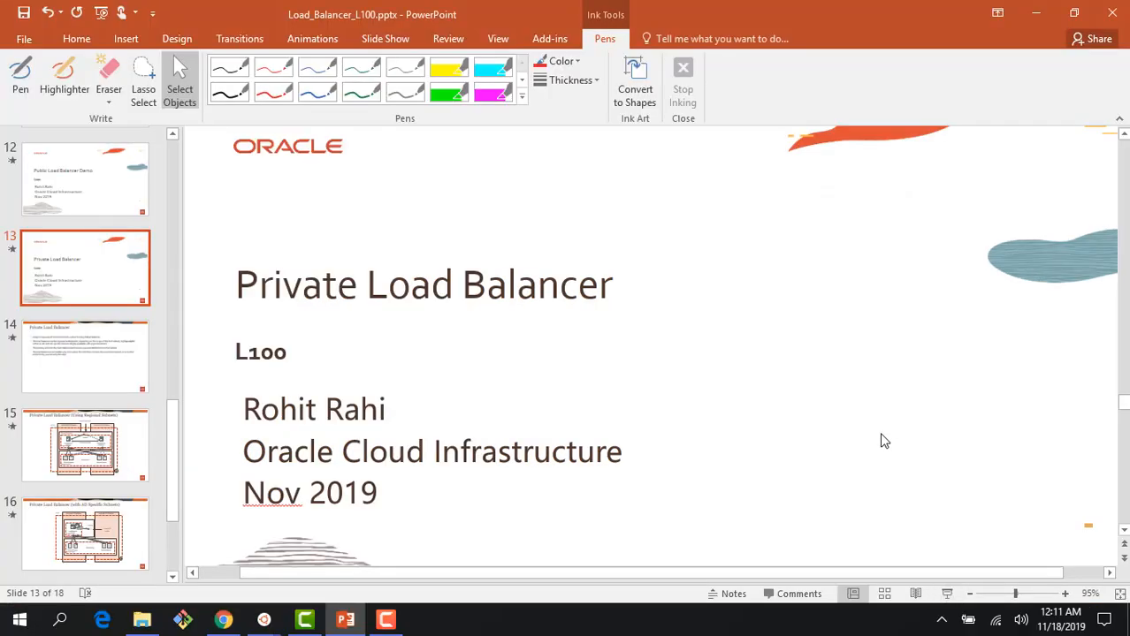
Switch from PowerPoint to the OCI Console's Load Balancers page in Chrome.
click(224, 619)
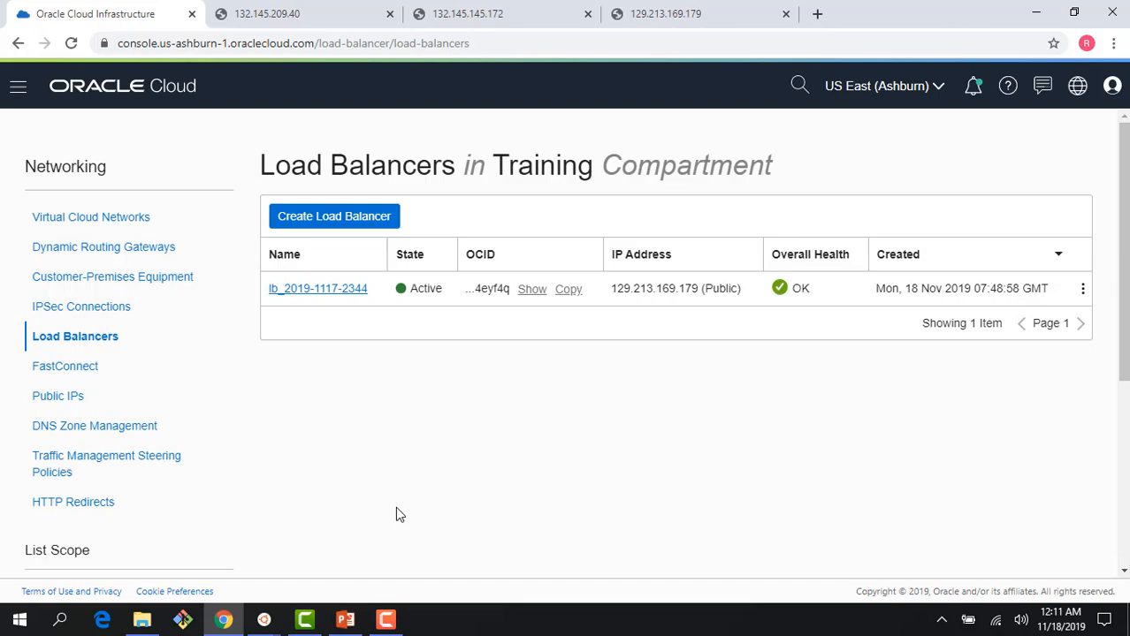
mouse_move(421, 493)
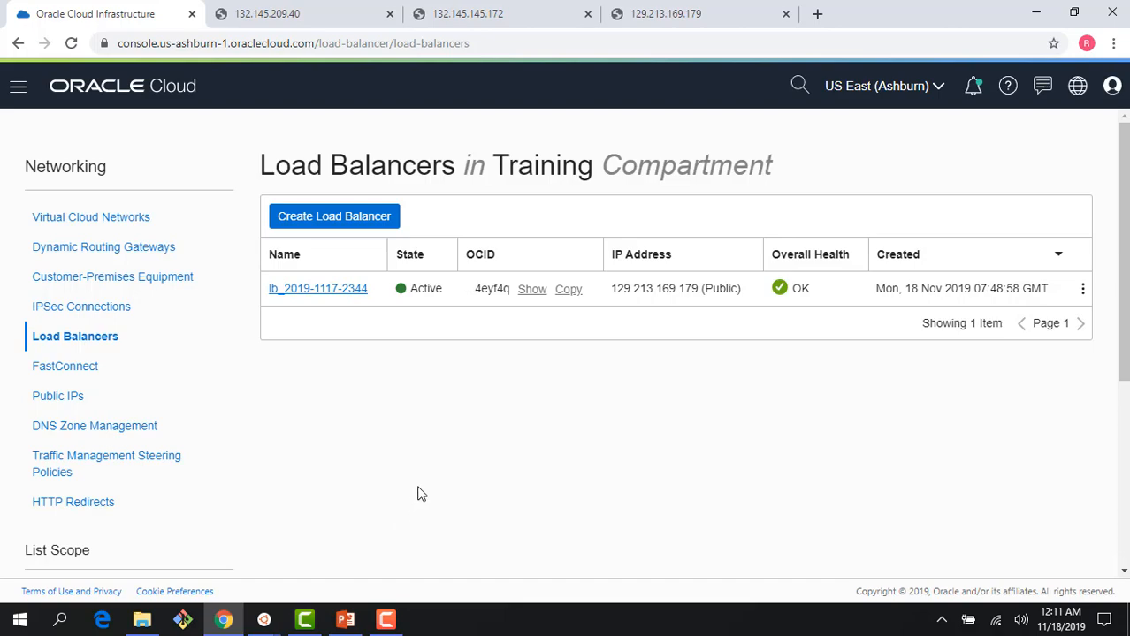
mouse_move(345, 308)
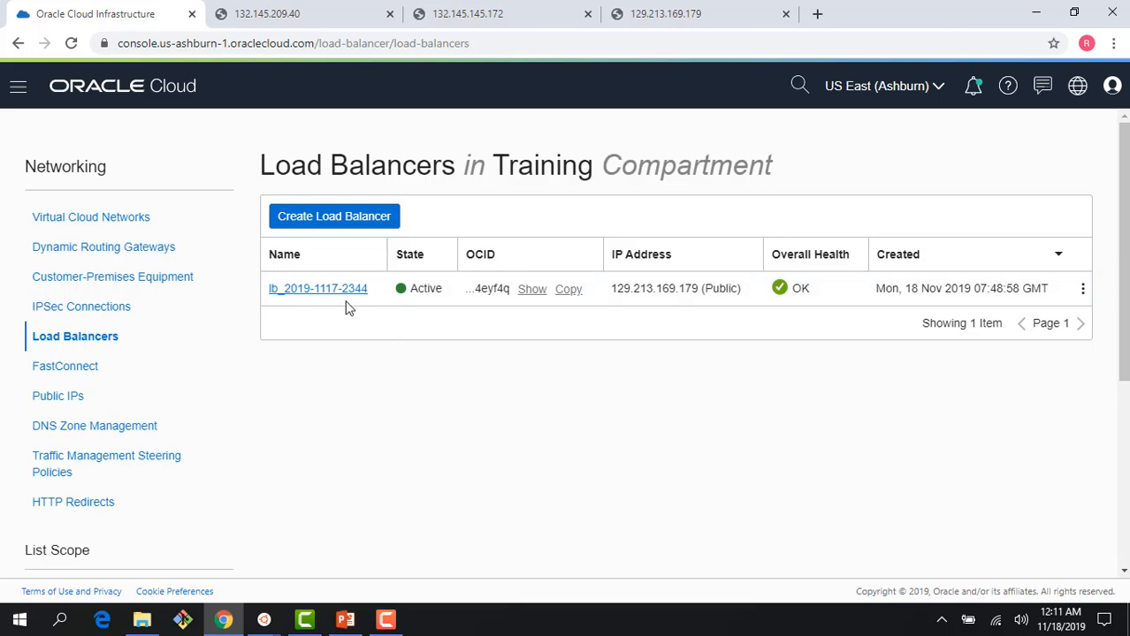
click(317, 288)
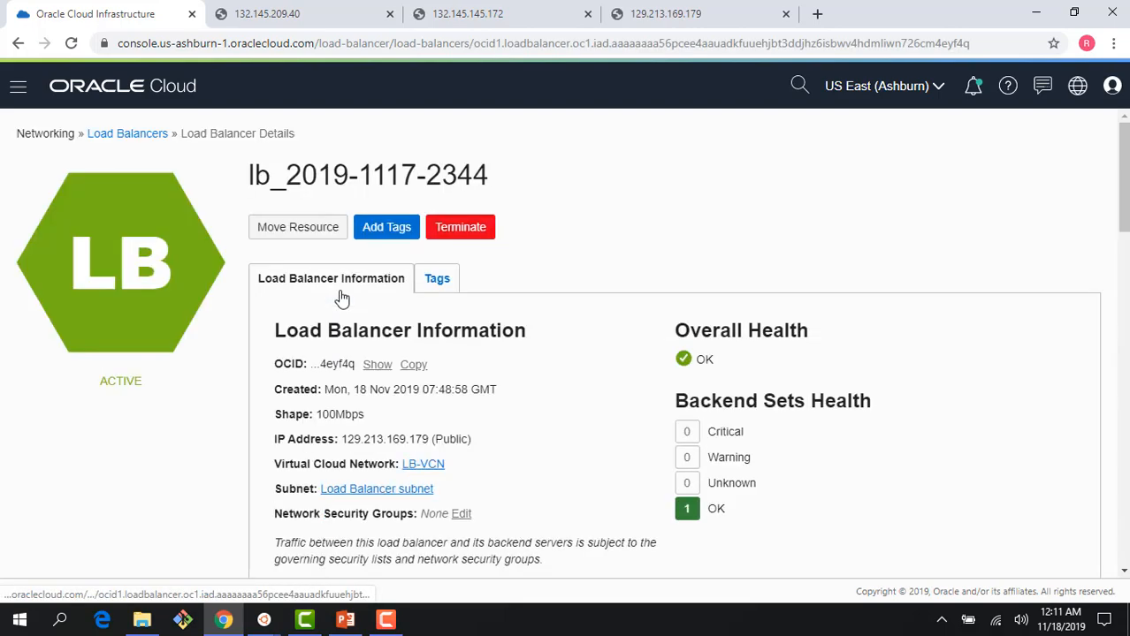
mouse_move(332, 291)
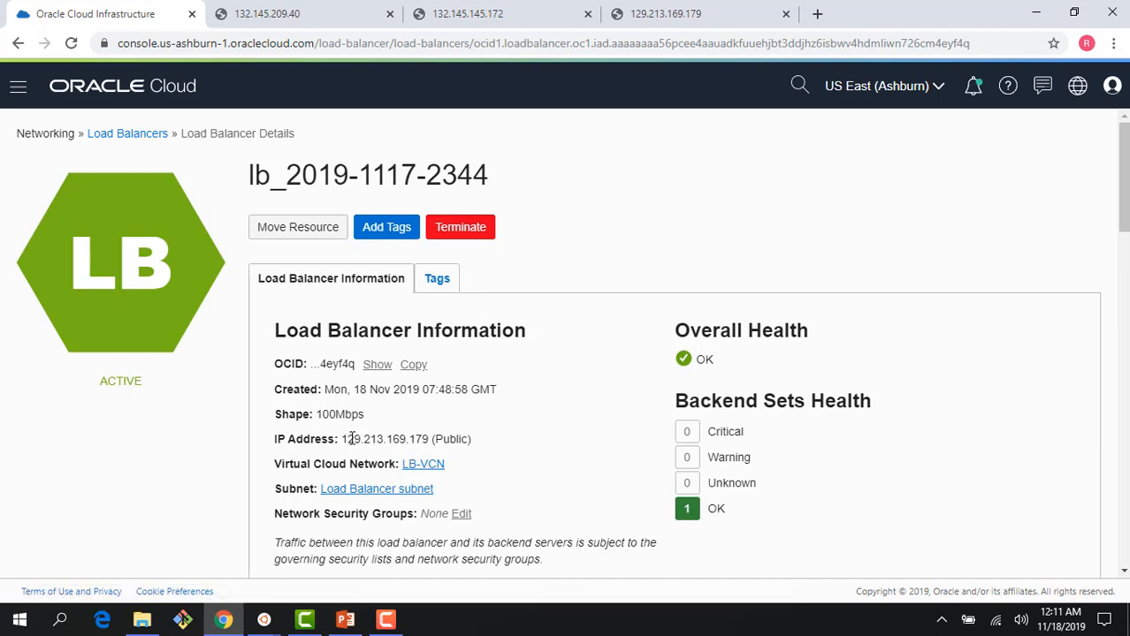
mouse_move(738, 515)
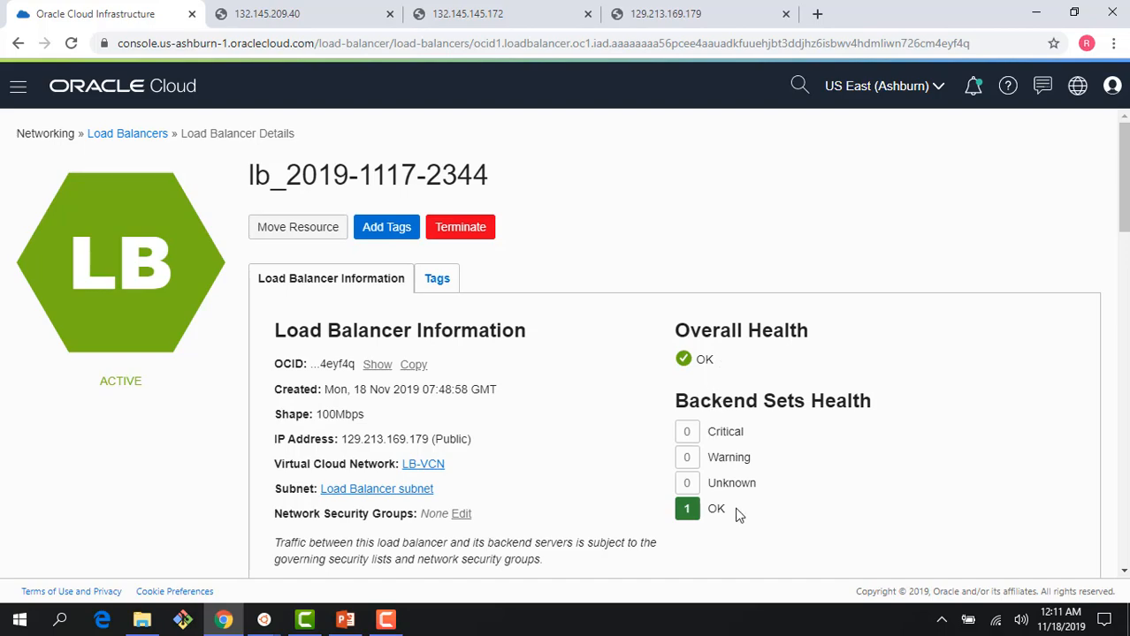
mouse_move(731, 386)
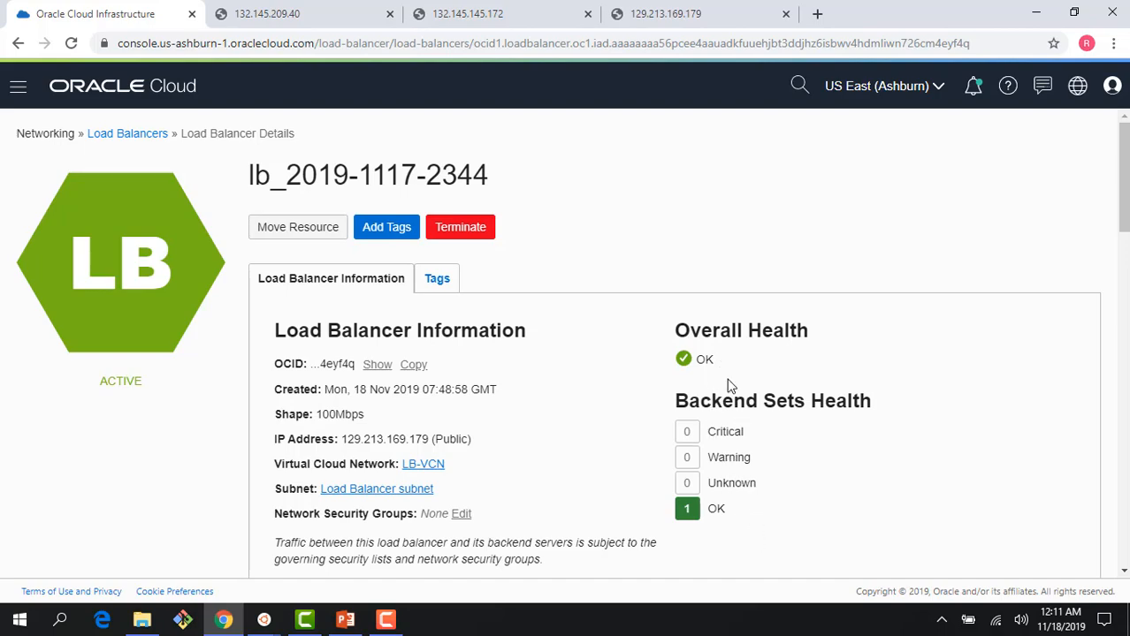
mouse_move(715, 383)
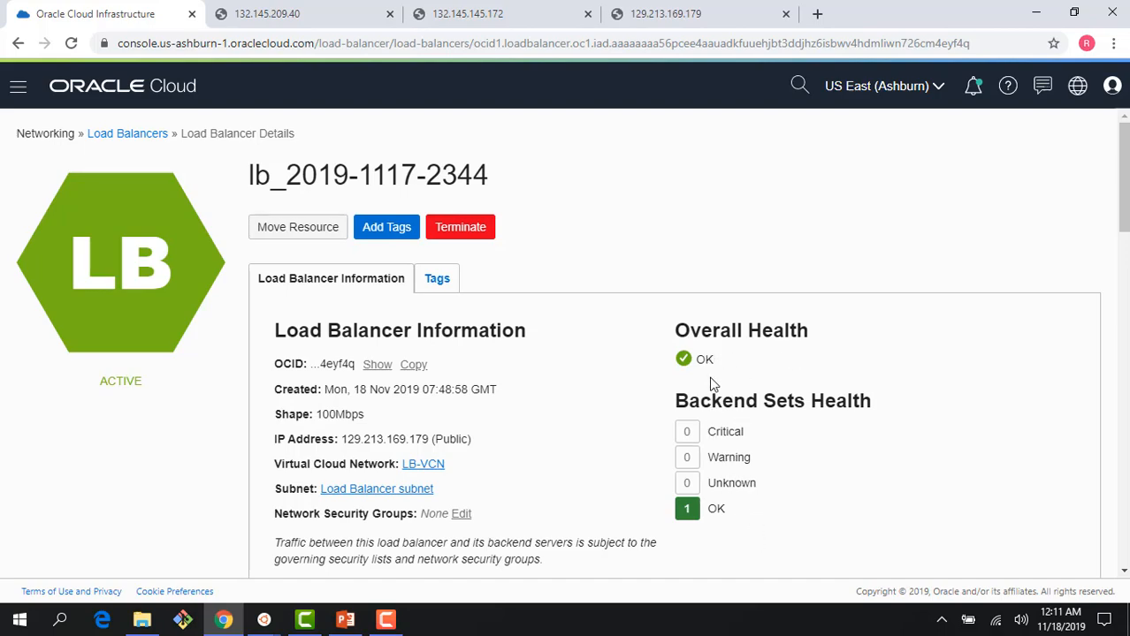
mouse_move(805, 427)
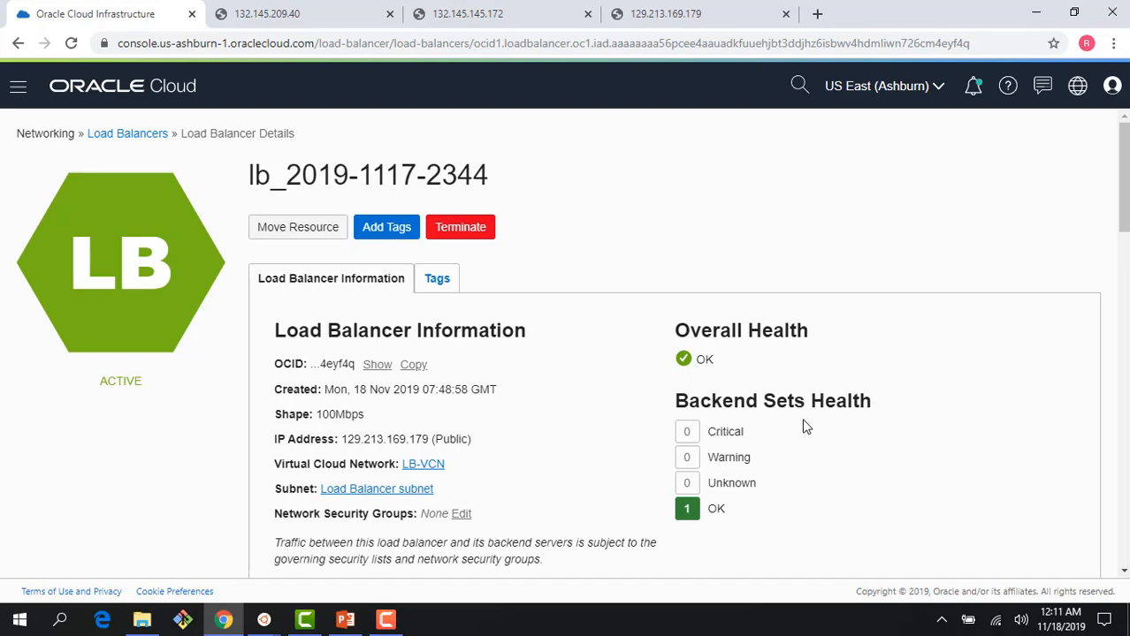
mouse_move(801, 405)
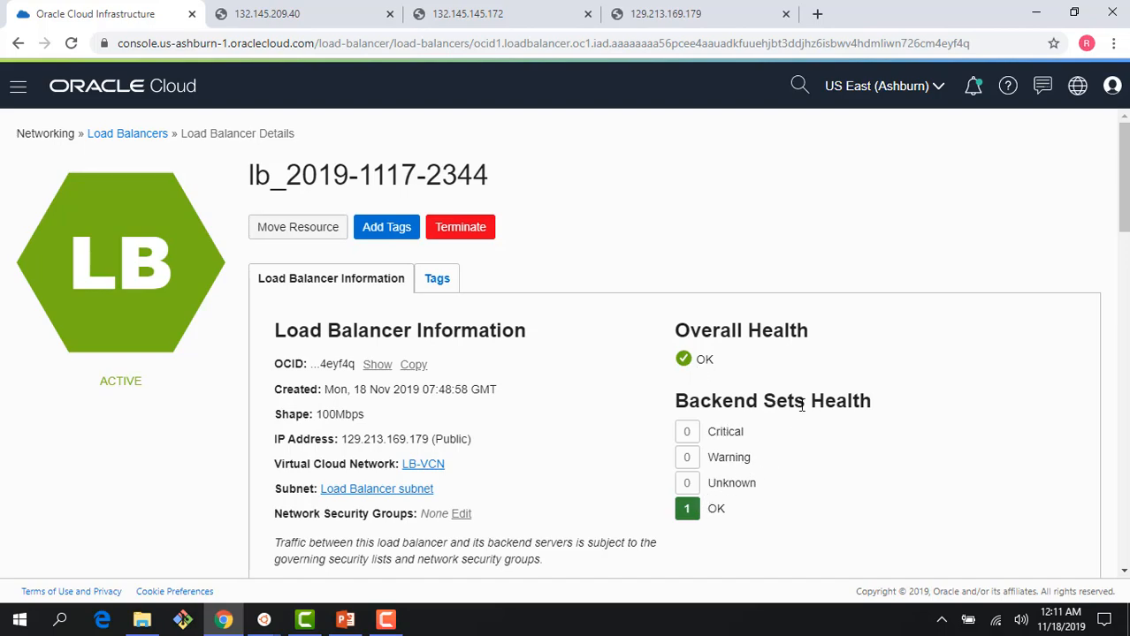
scroll(down, 3)
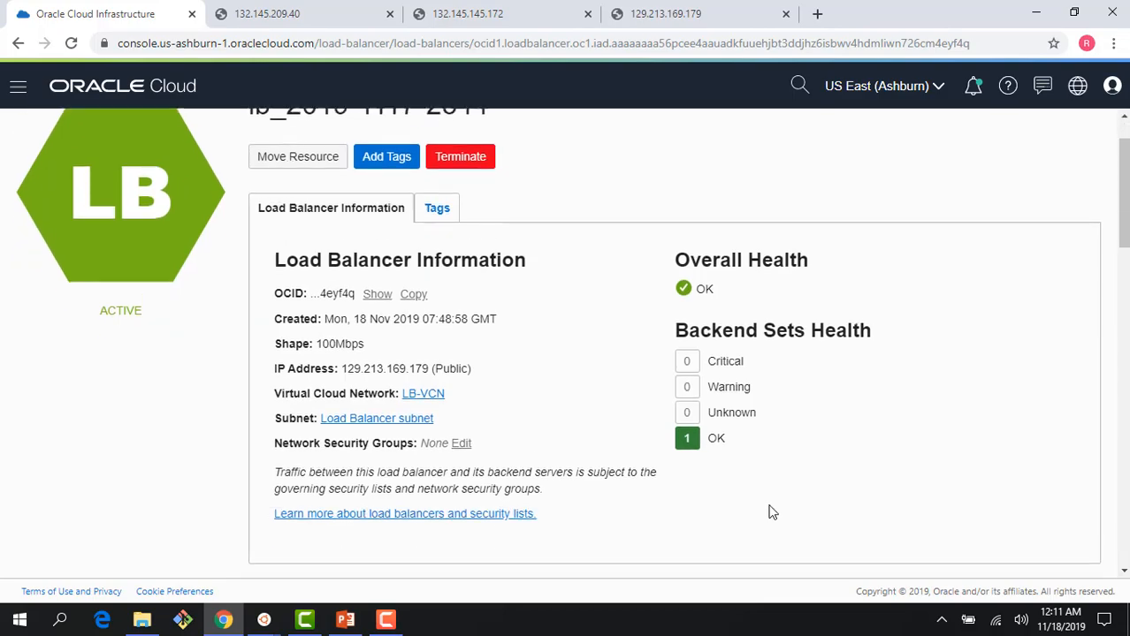
scroll(down, 3)
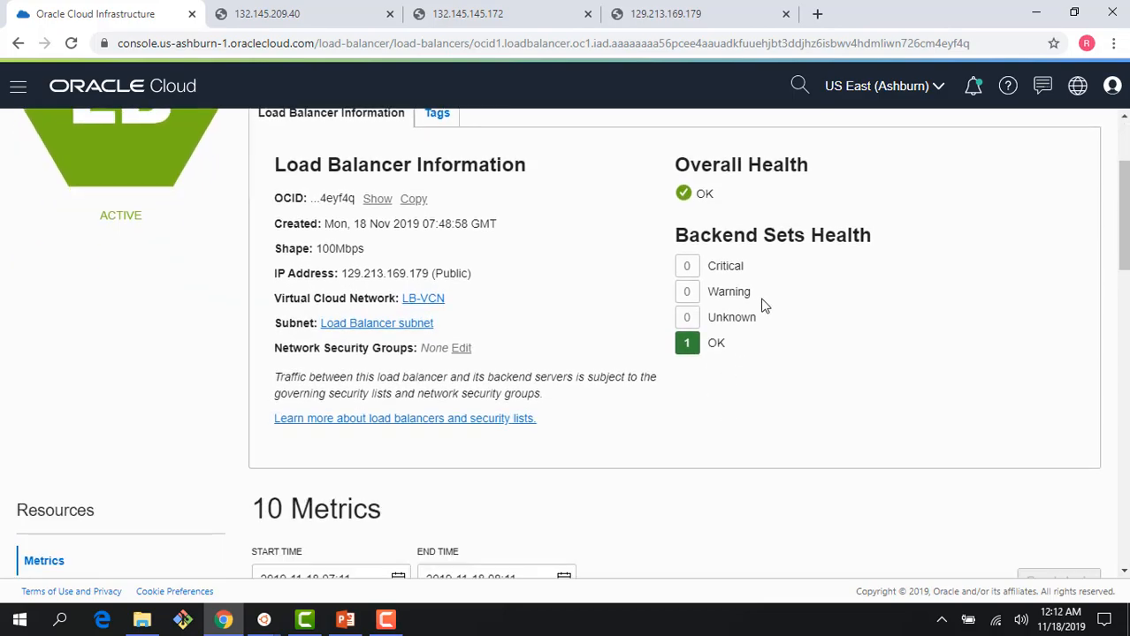
scroll(down, 3)
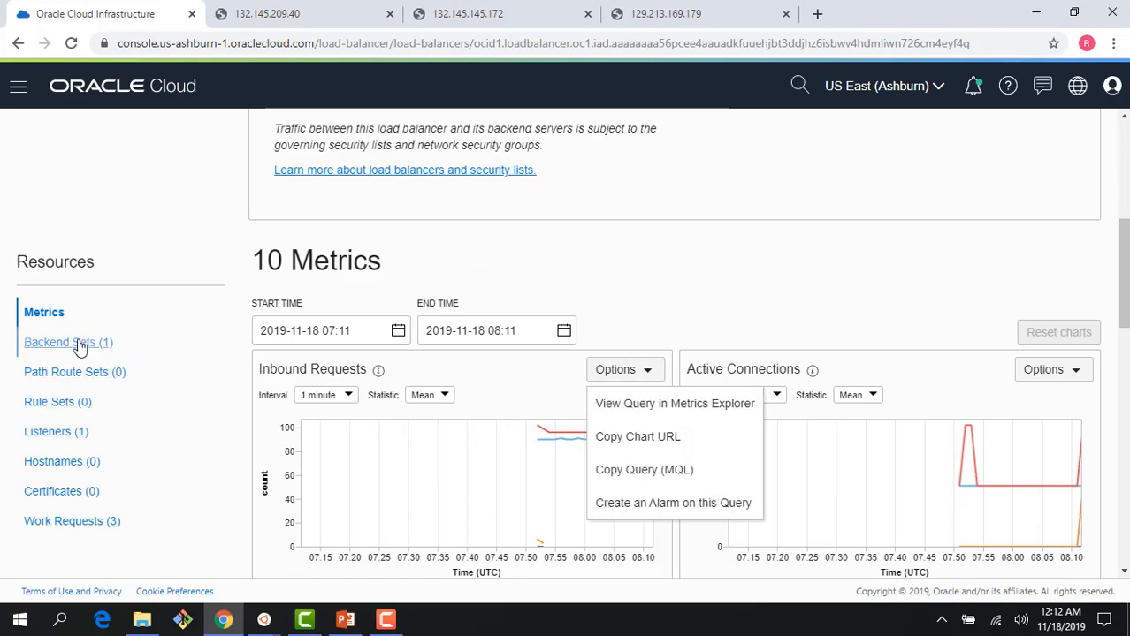
List the backend set's backends, 10.0.1.2 and 10.0.2.2 on port 80.
click(68, 342)
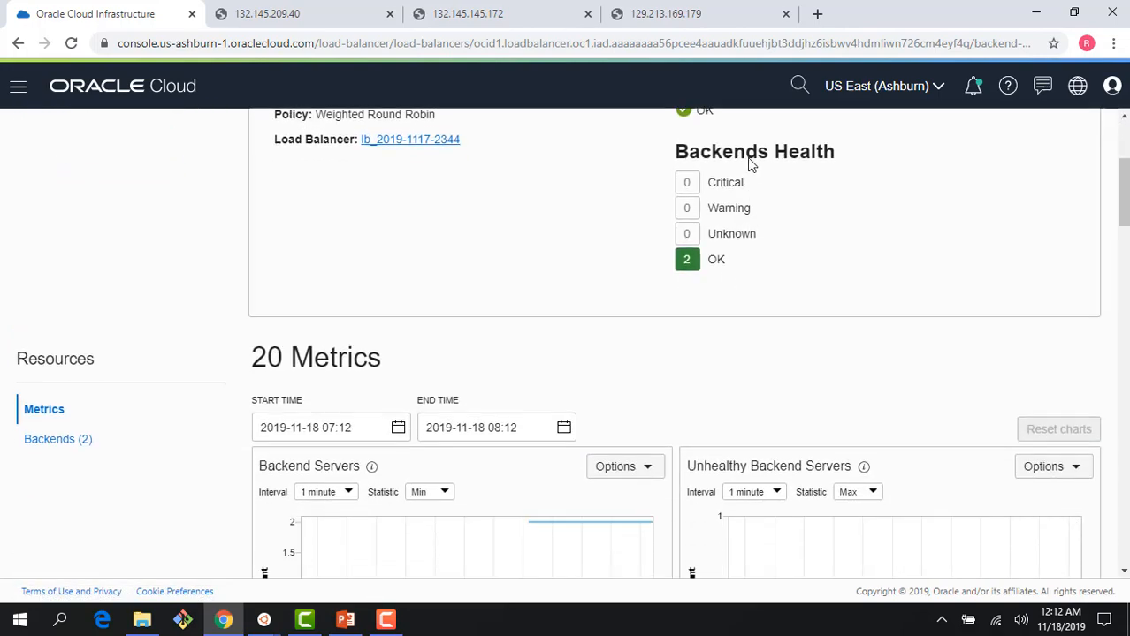
click(58, 439)
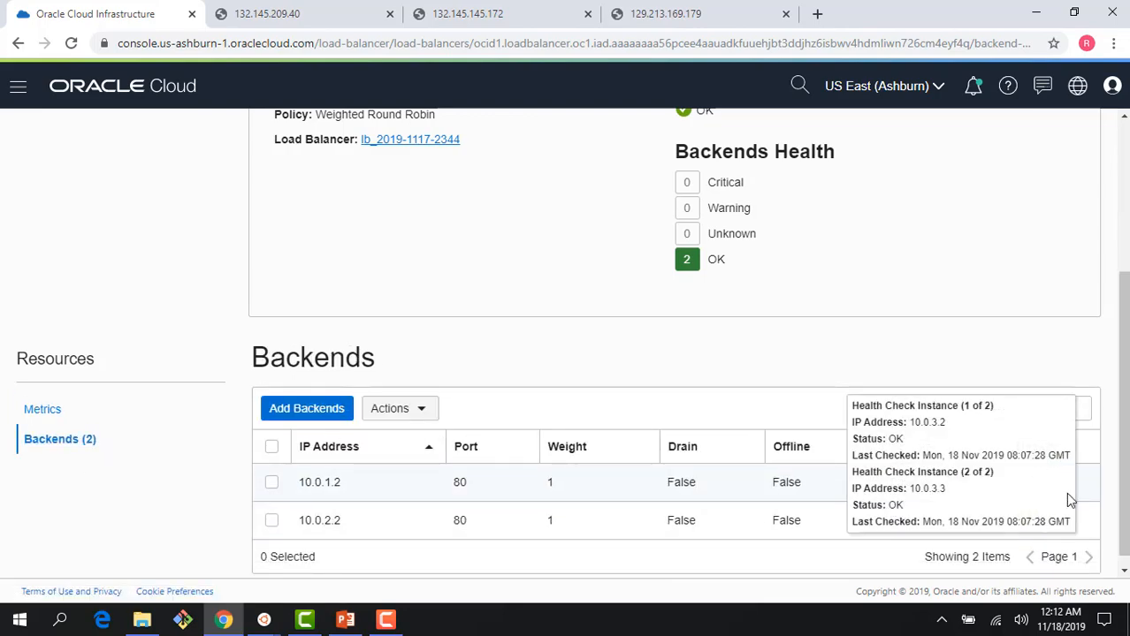
mouse_move(1043, 493)
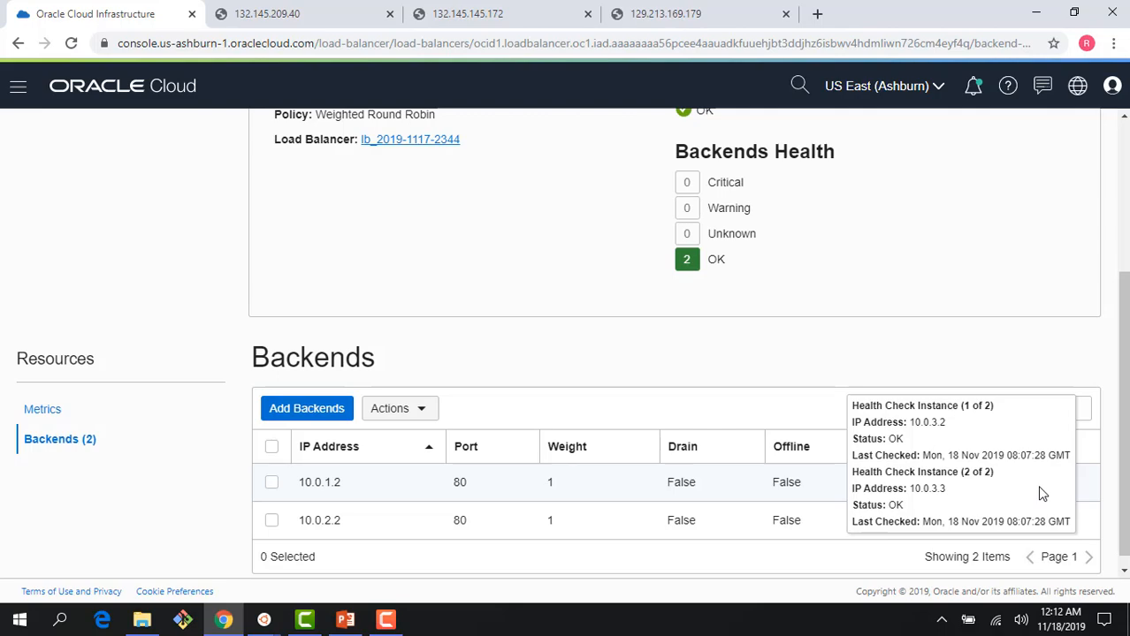
mouse_move(950, 439)
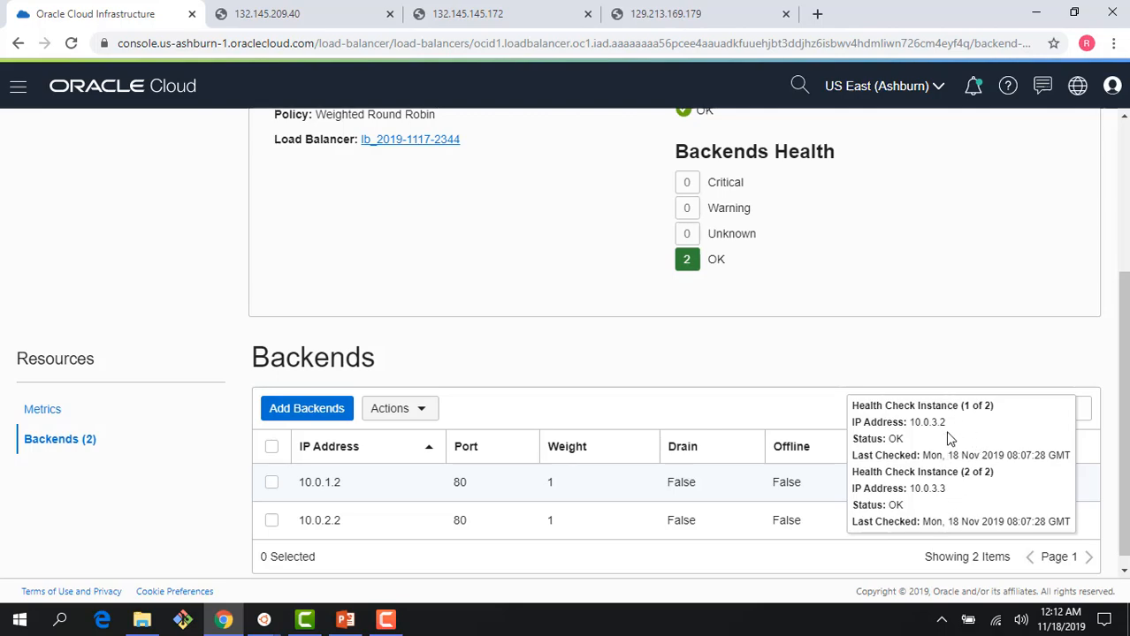
mouse_move(628, 349)
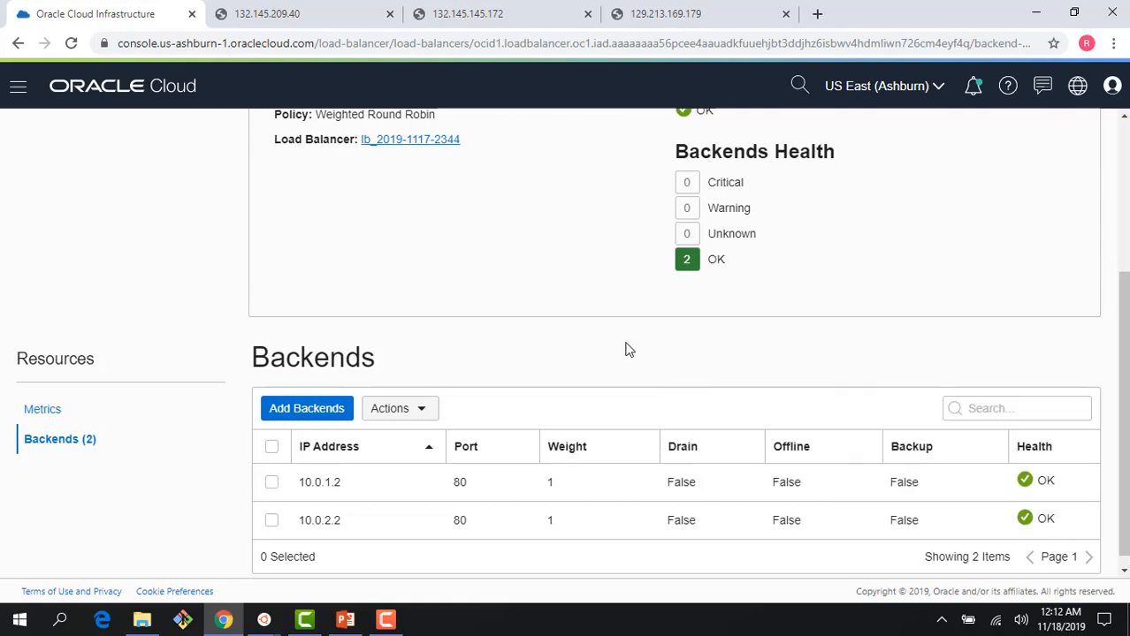
scroll(down, 3)
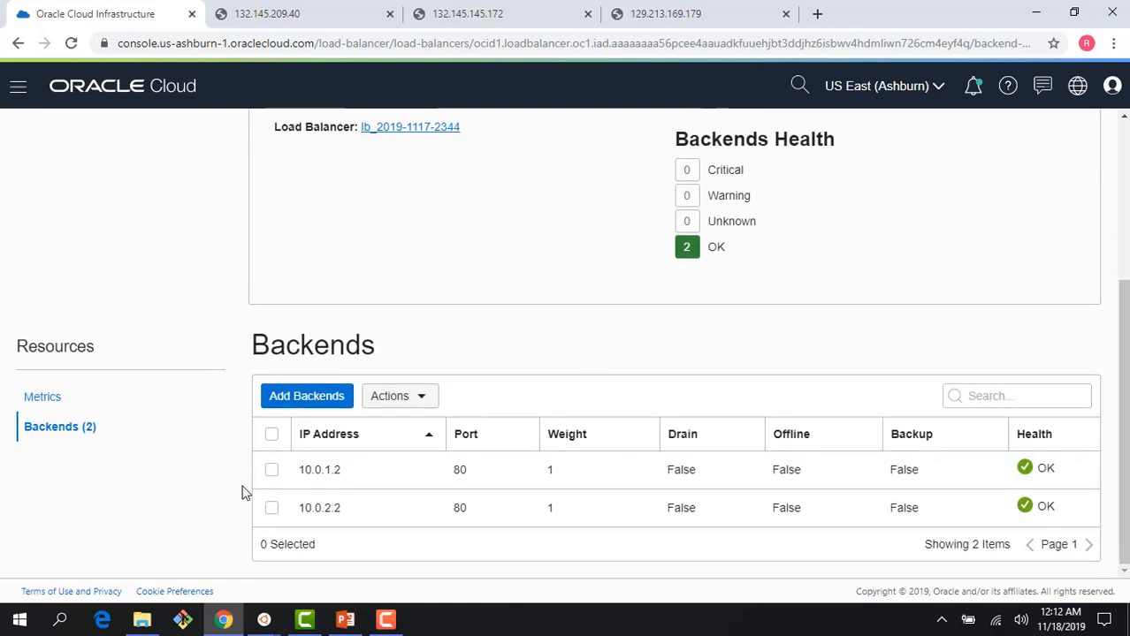
Select backend 10.0.1.2 and show its Actions menu.
click(271, 469)
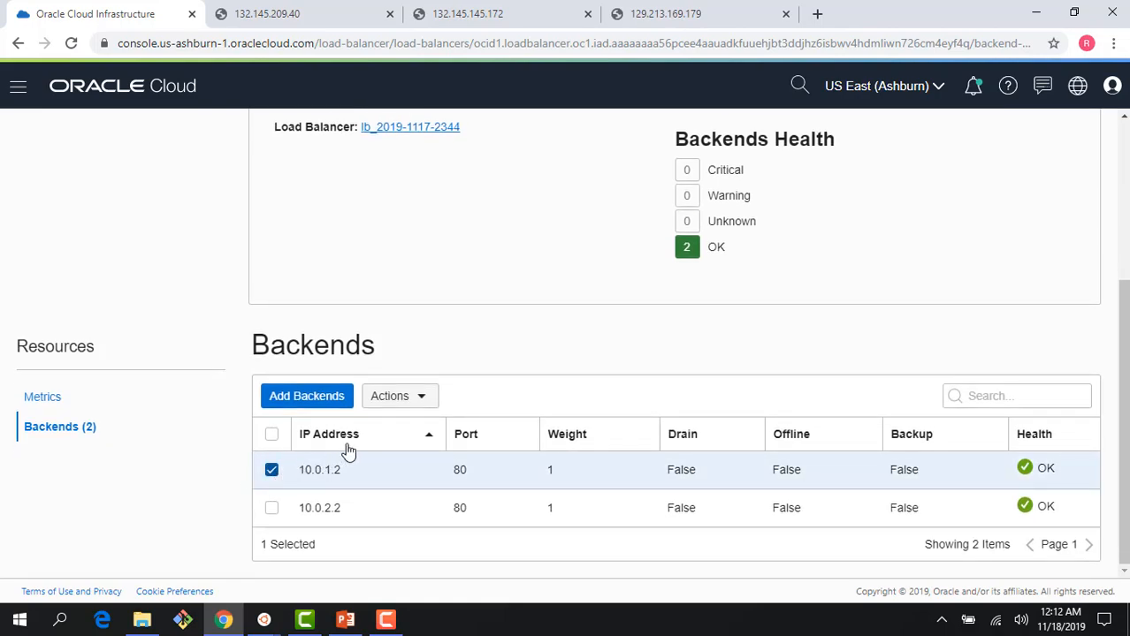
click(399, 395)
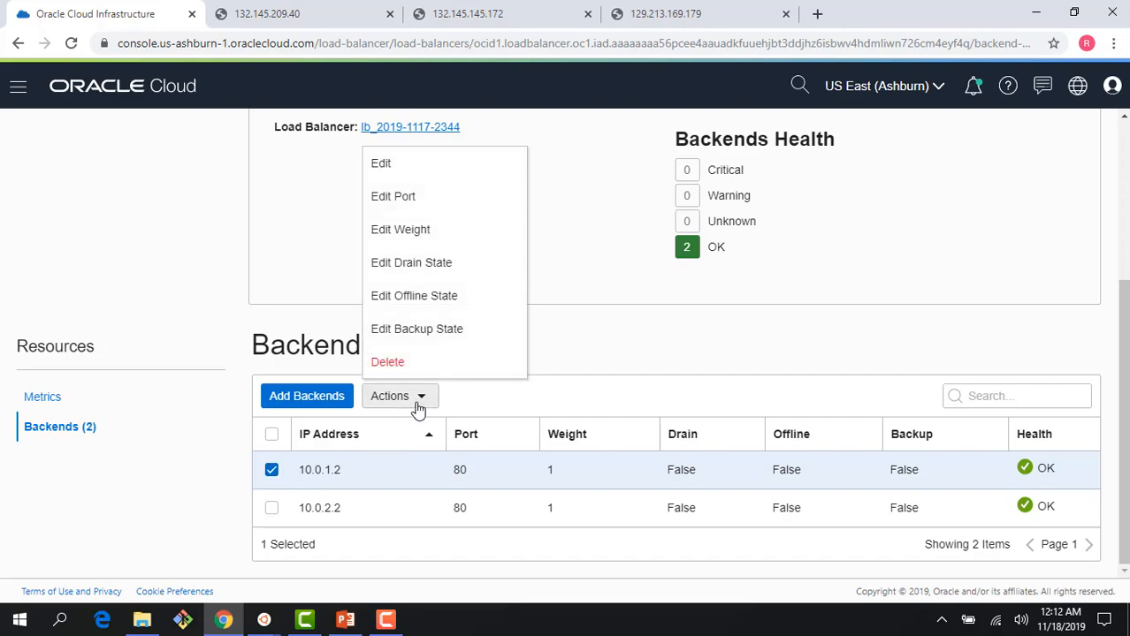
mouse_move(407, 229)
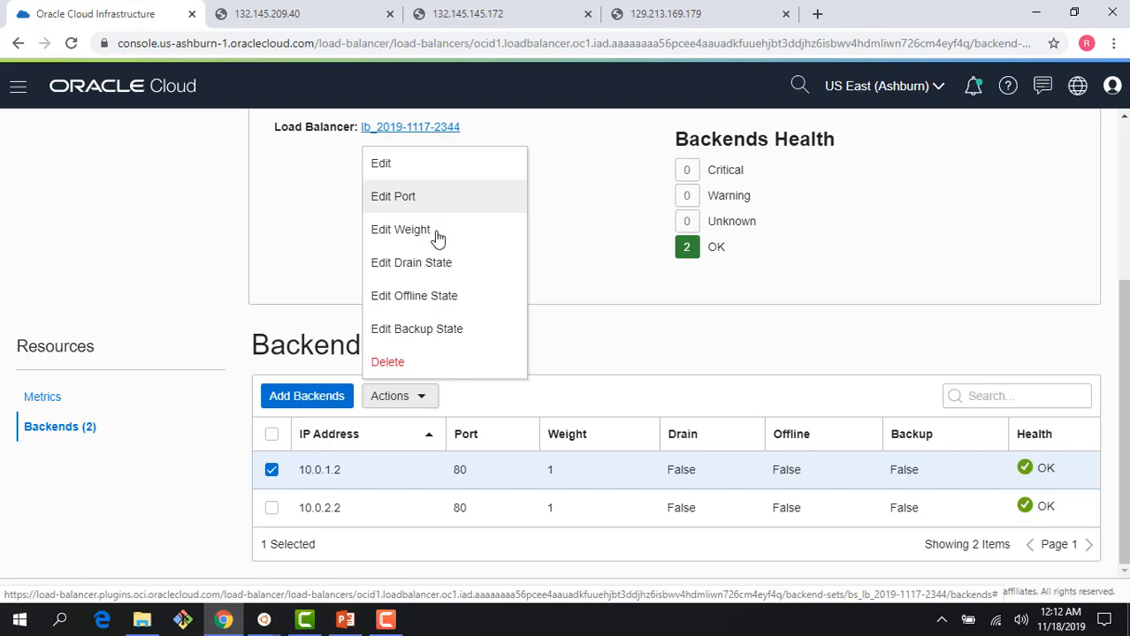
mouse_move(439, 234)
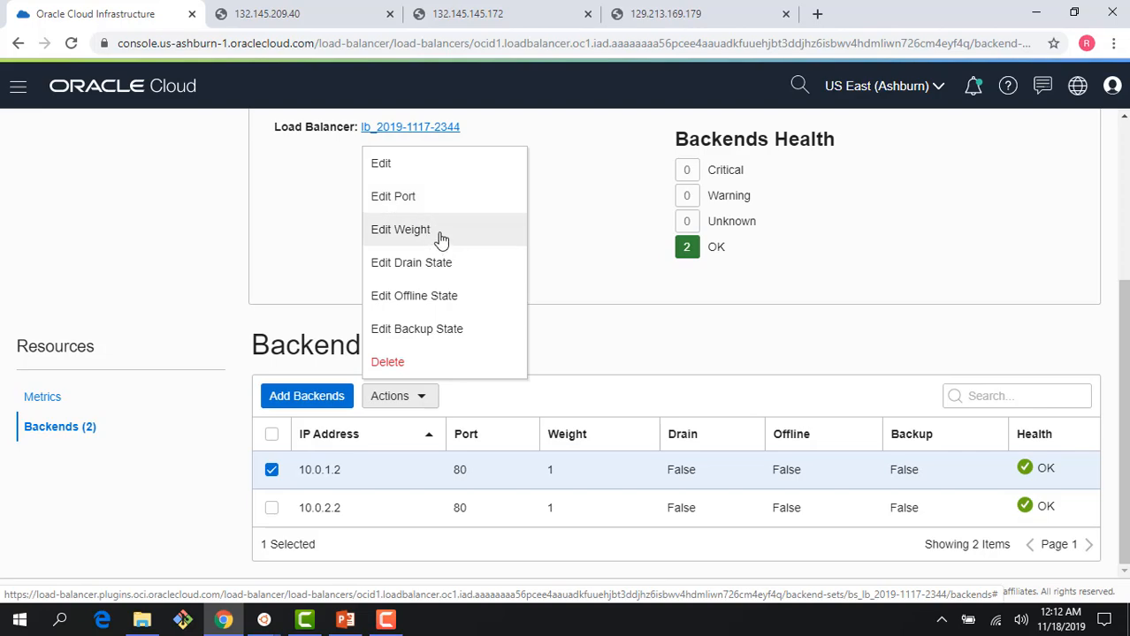
mouse_move(411, 263)
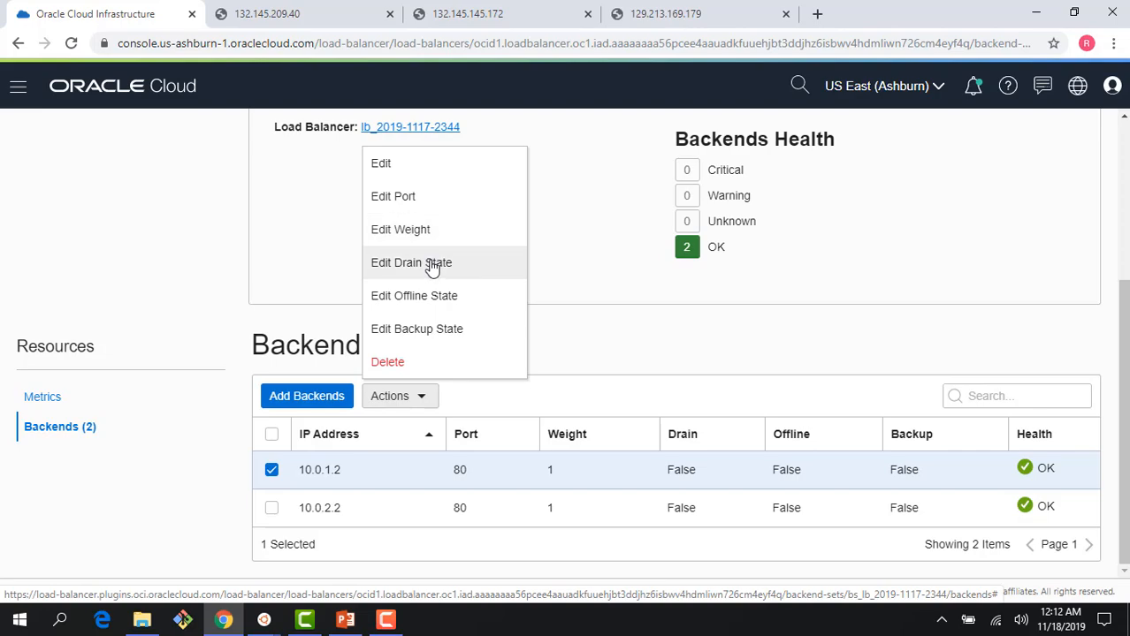
Submit a drain state change for backend 10.0.1.2.
click(411, 263)
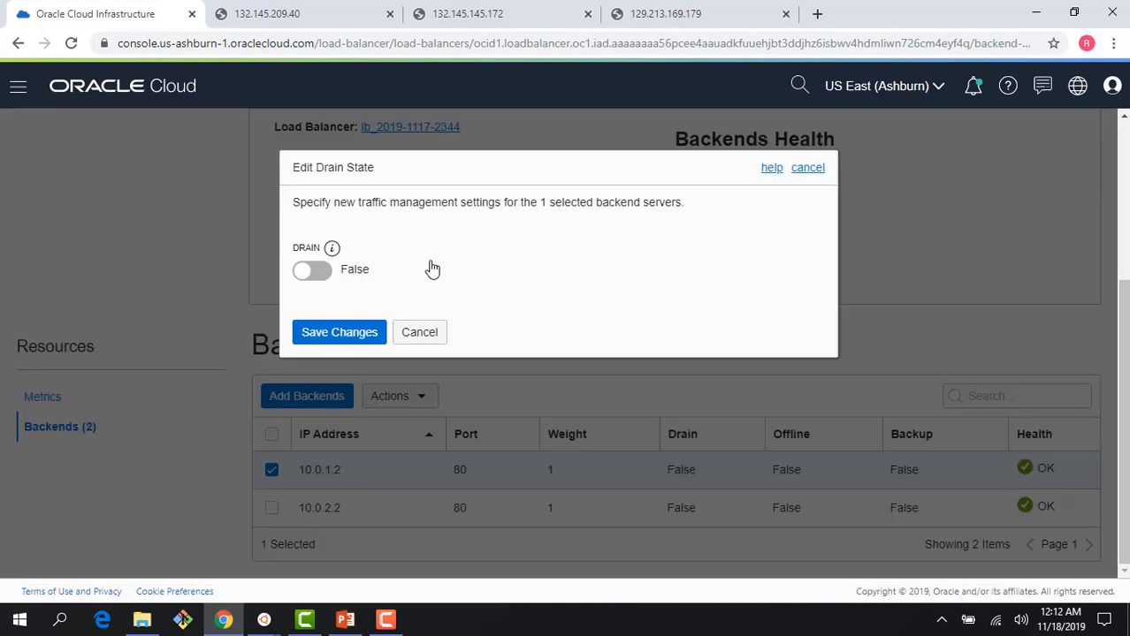
mouse_move(332, 247)
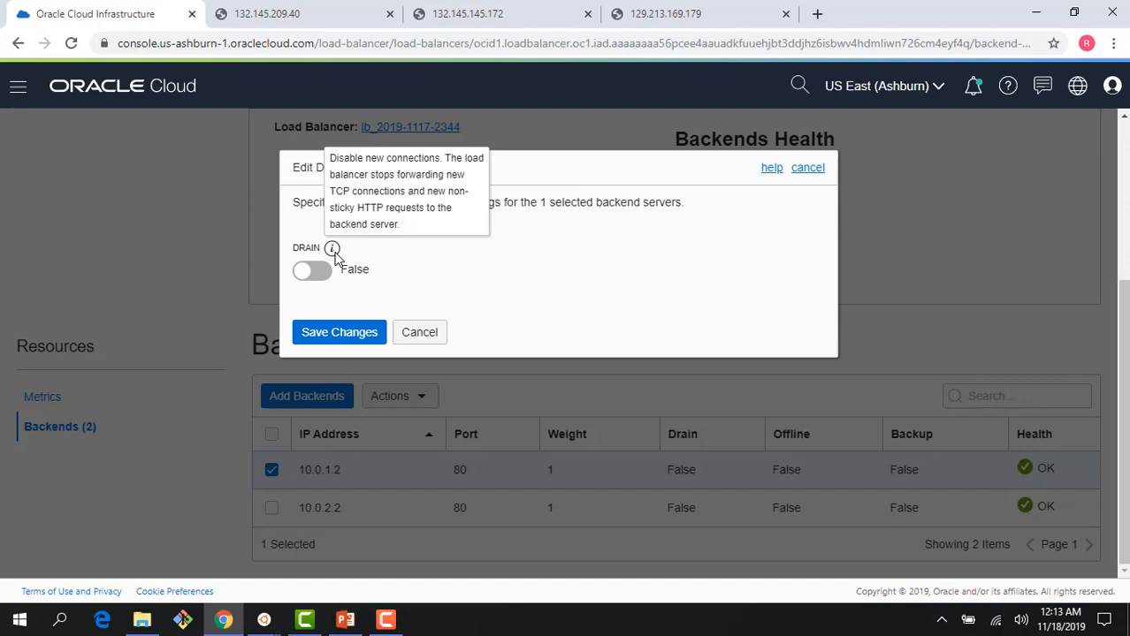
mouse_move(329, 274)
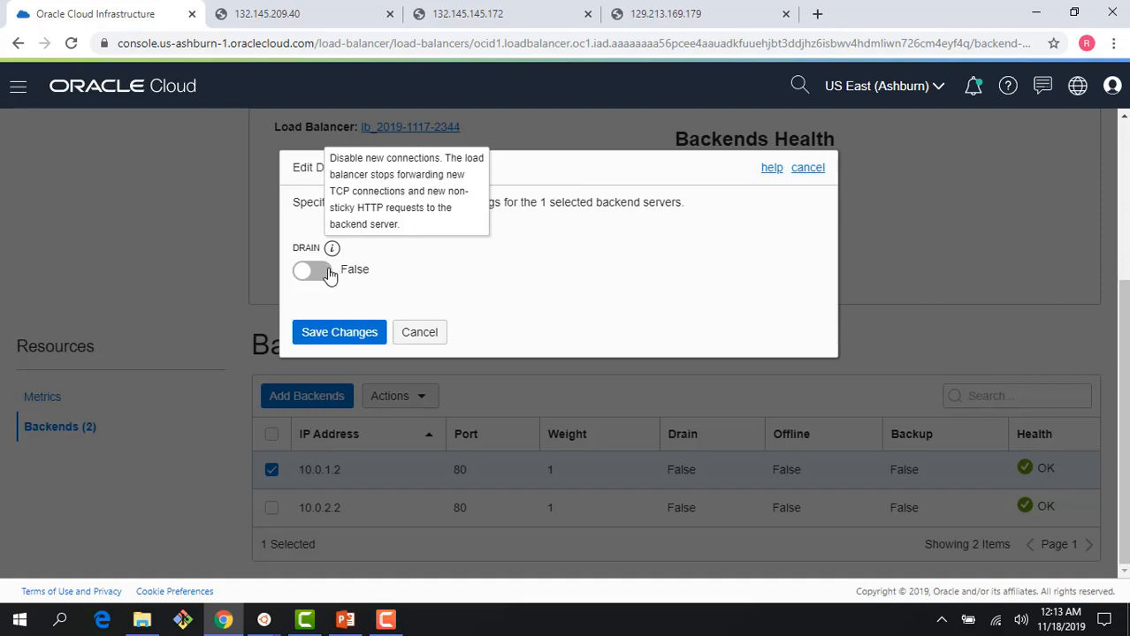
click(339, 331)
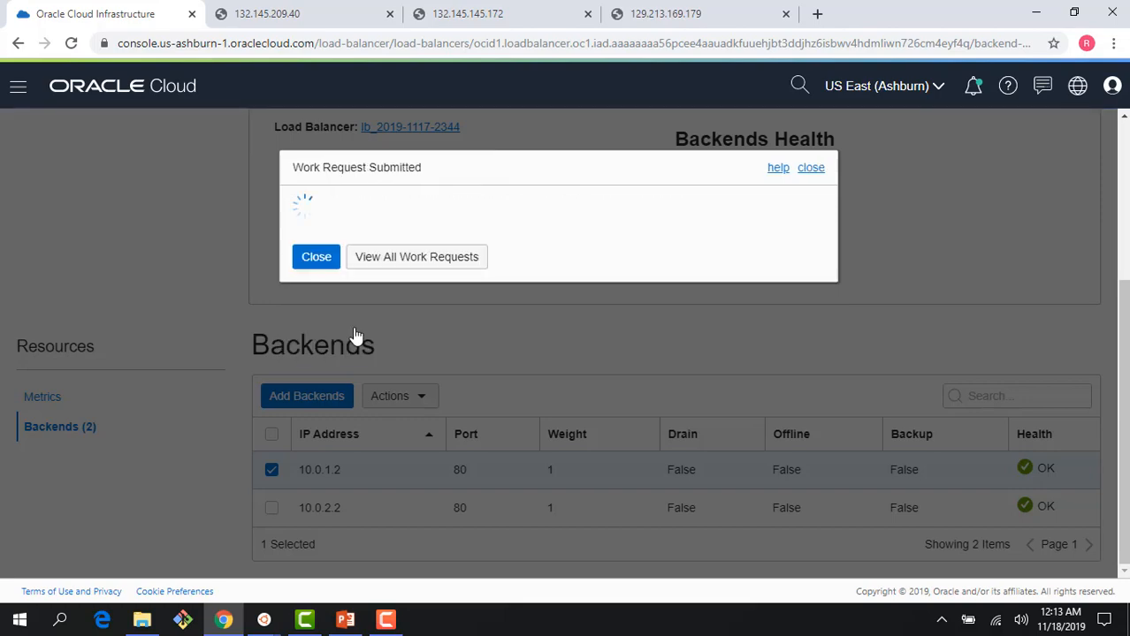
click(315, 256)
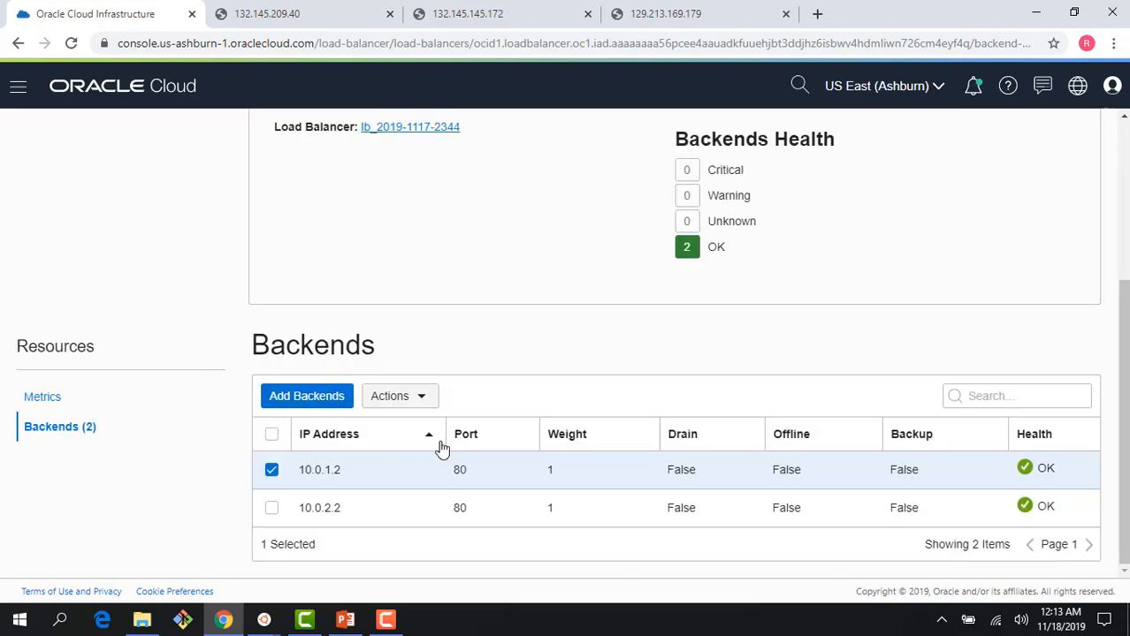
Review the Offline State editor for backend 10.0.1.2 and cancel without changes.
click(398, 395)
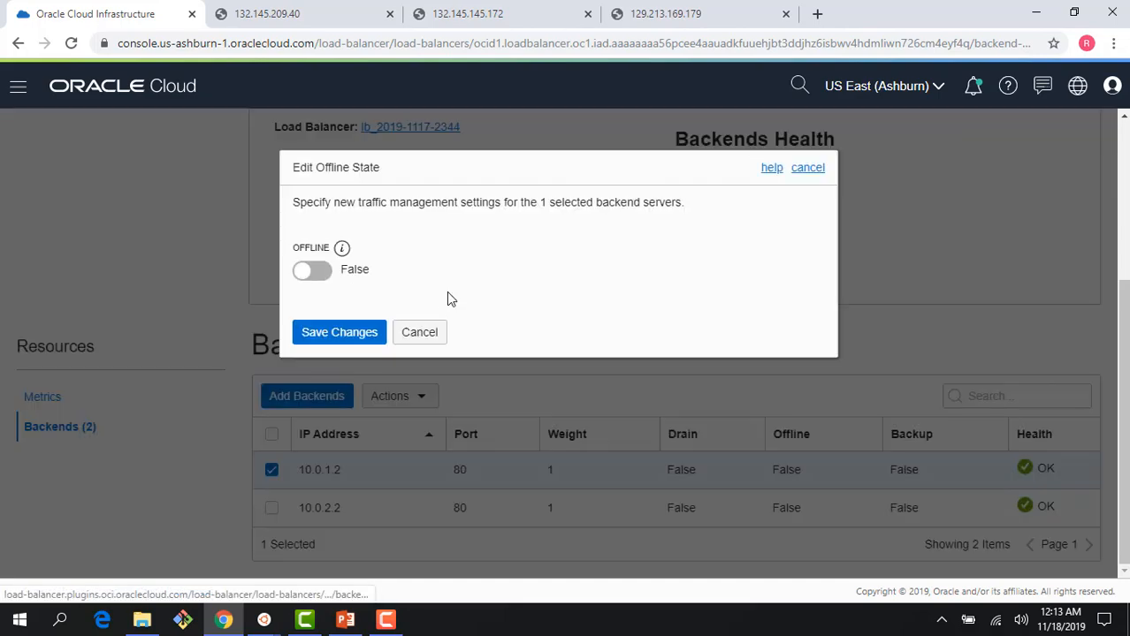
mouse_move(342, 247)
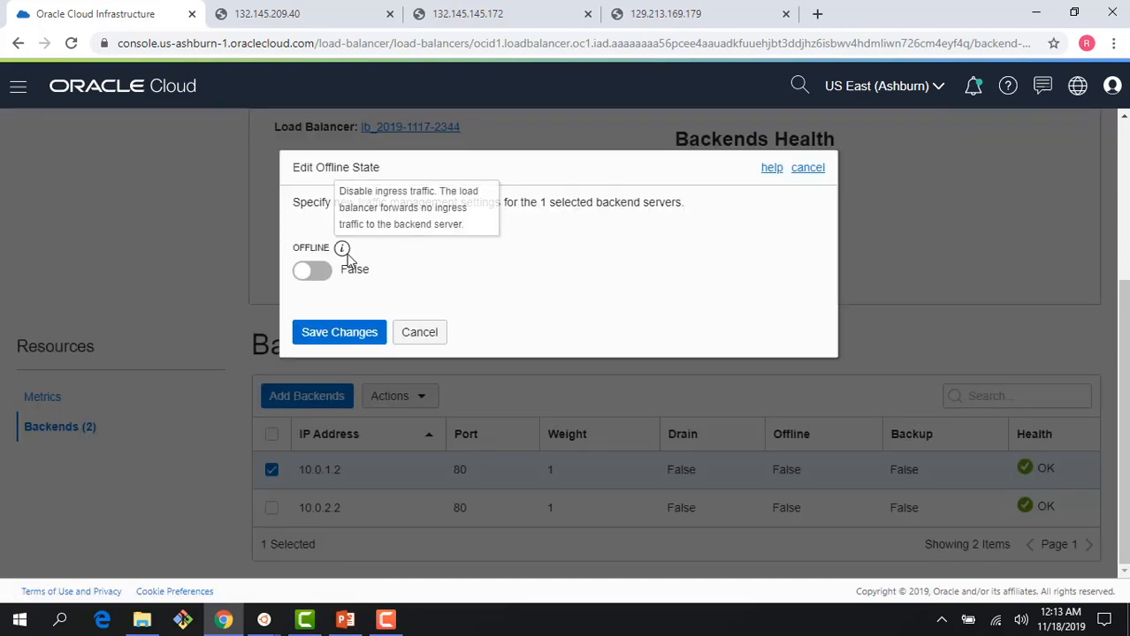
mouse_move(342, 249)
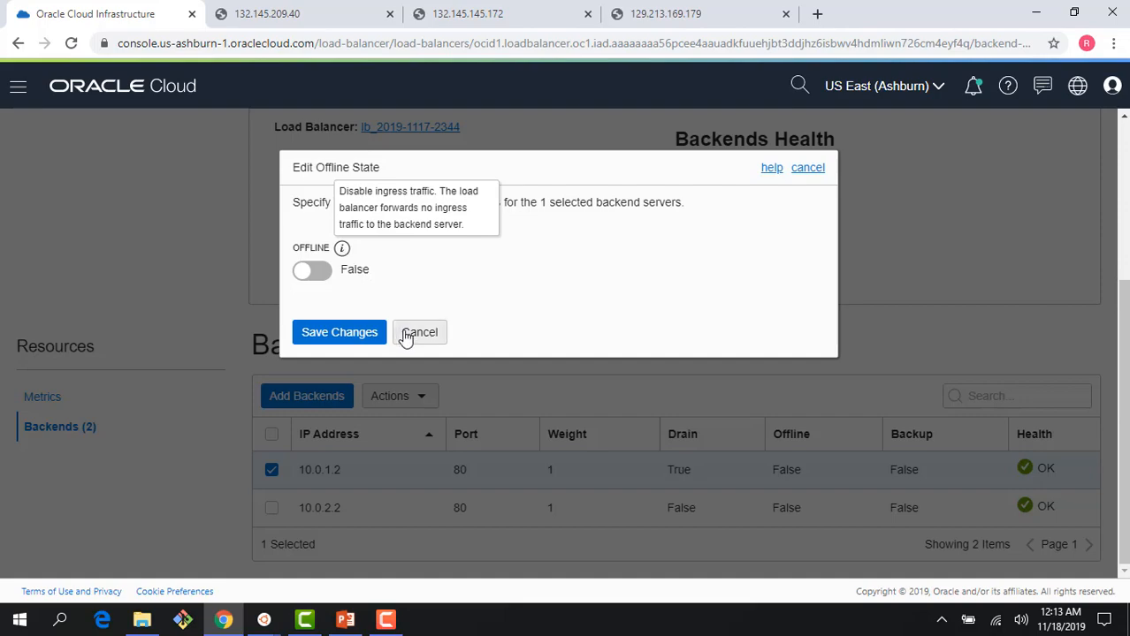
click(419, 332)
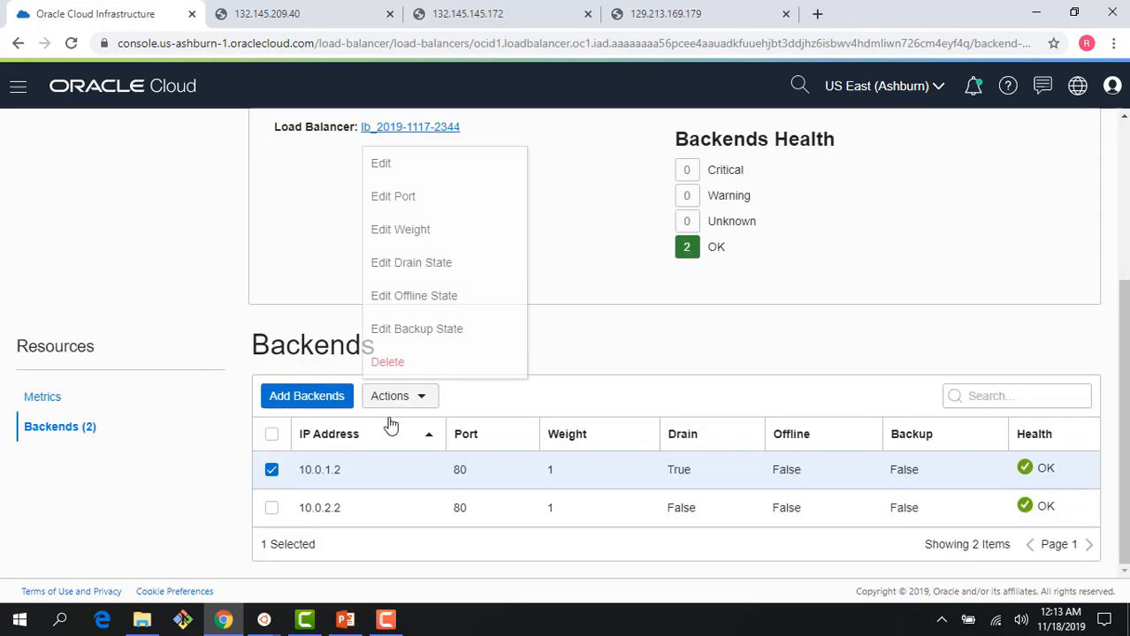
click(416, 329)
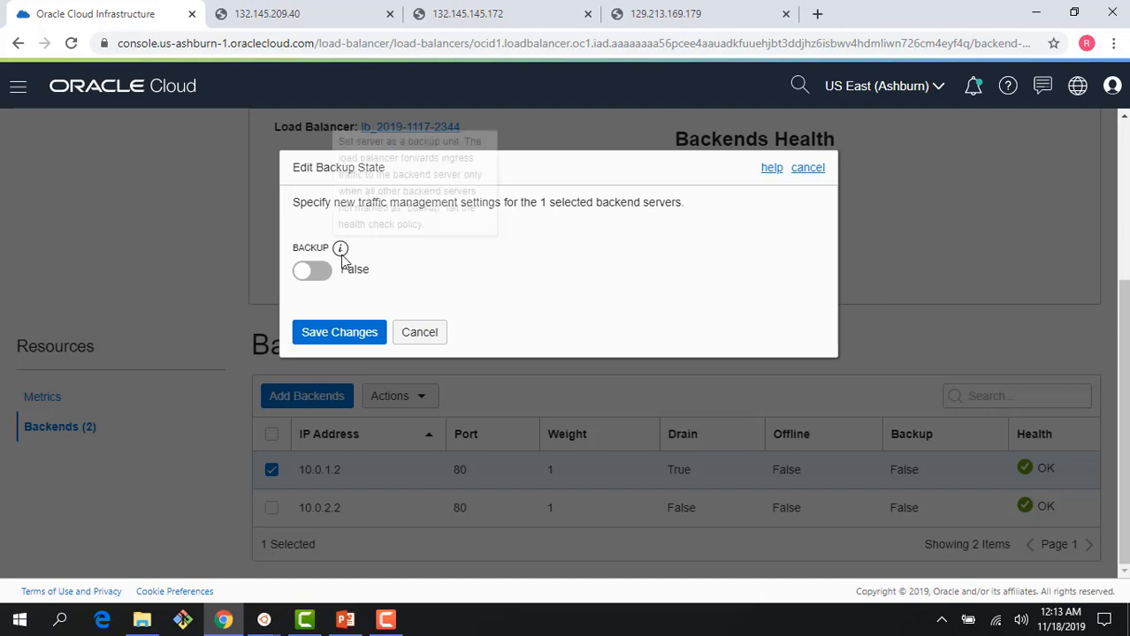
mouse_move(340, 247)
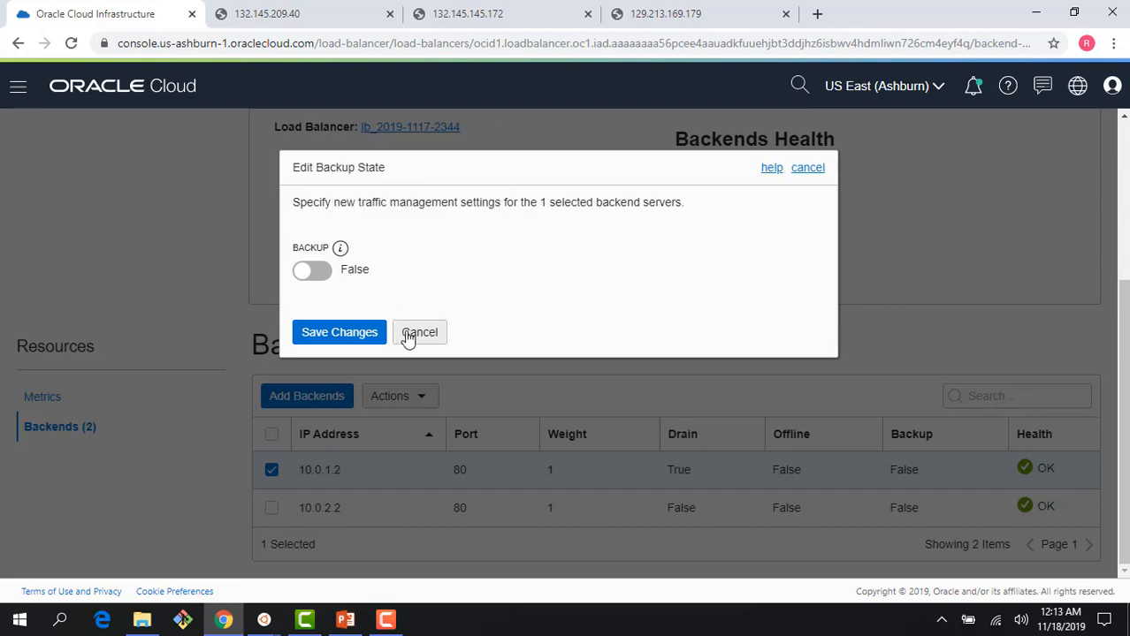
click(419, 332)
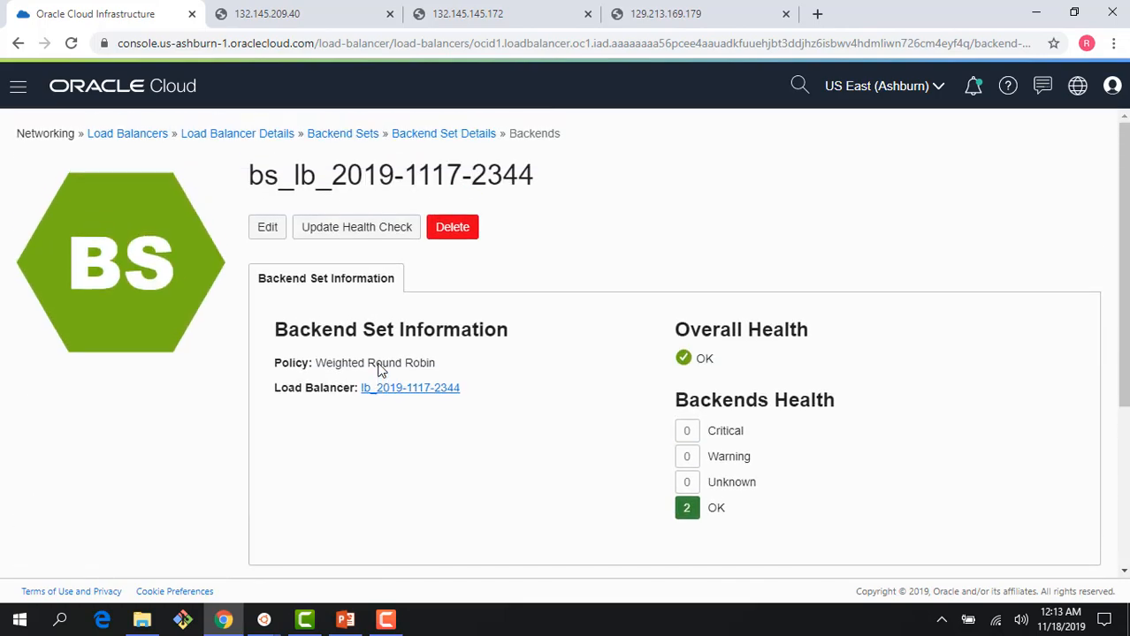
mouse_move(443, 134)
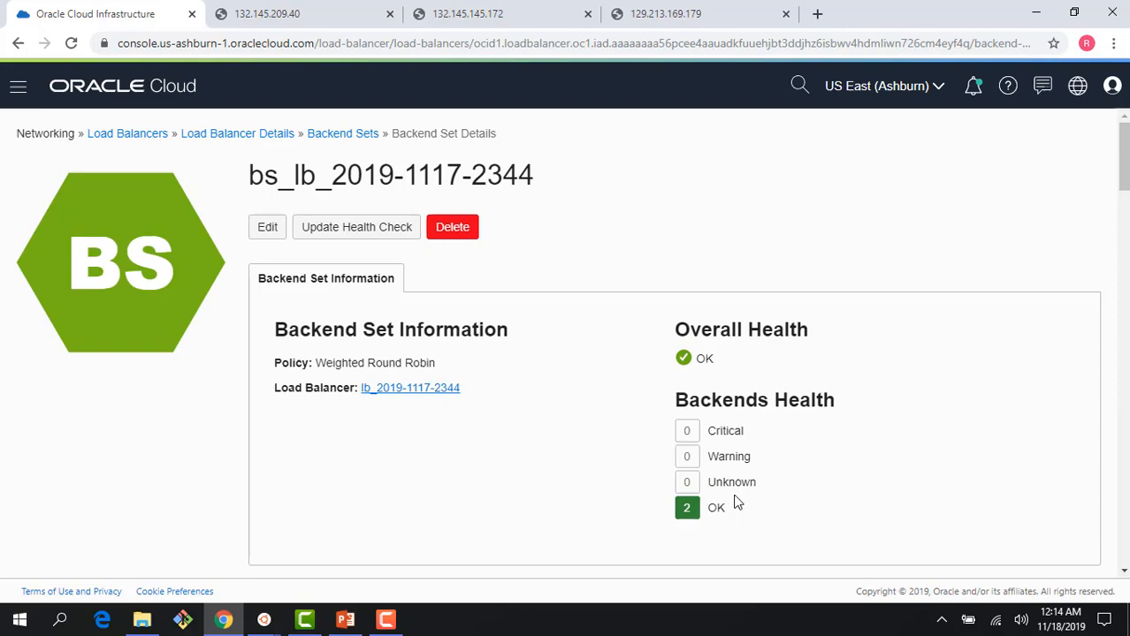
mouse_move(737, 484)
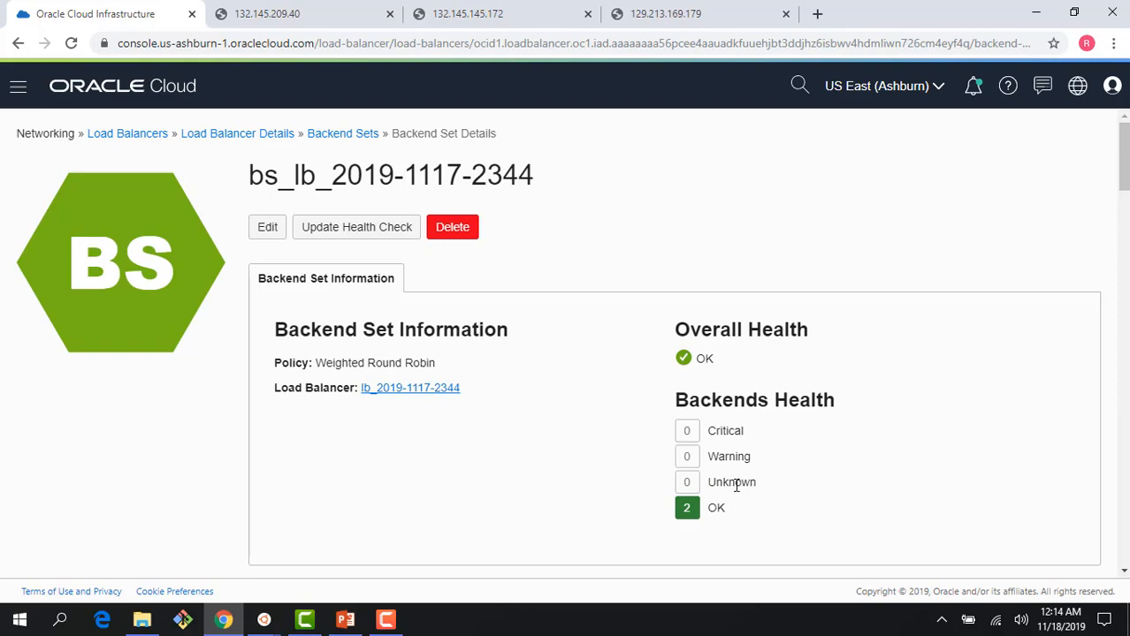
scroll(down, 3)
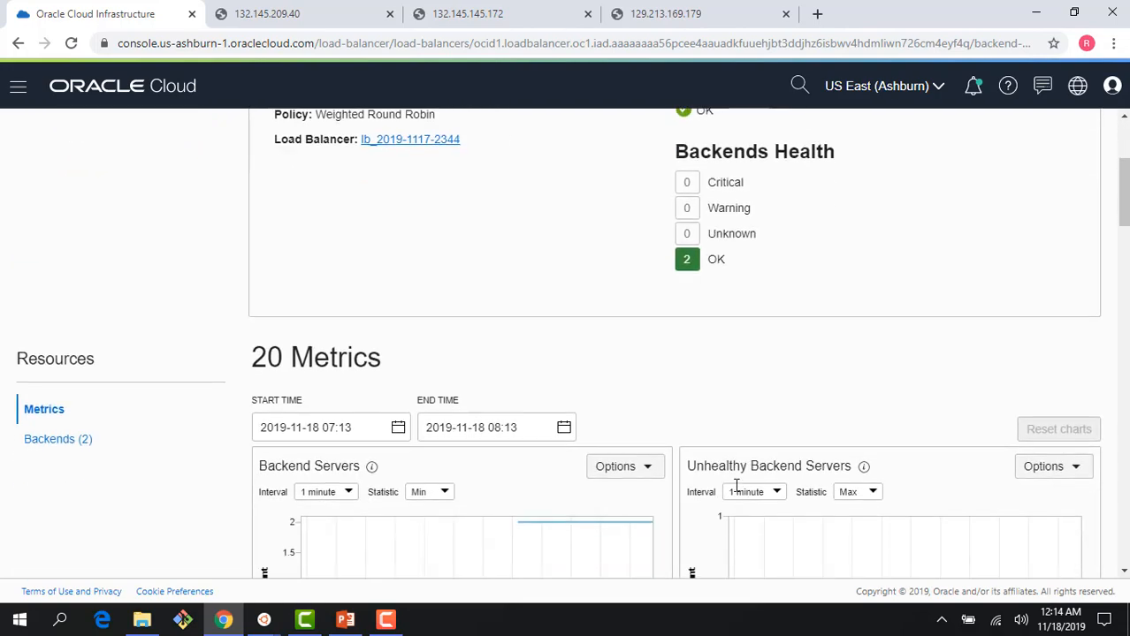
click(58, 439)
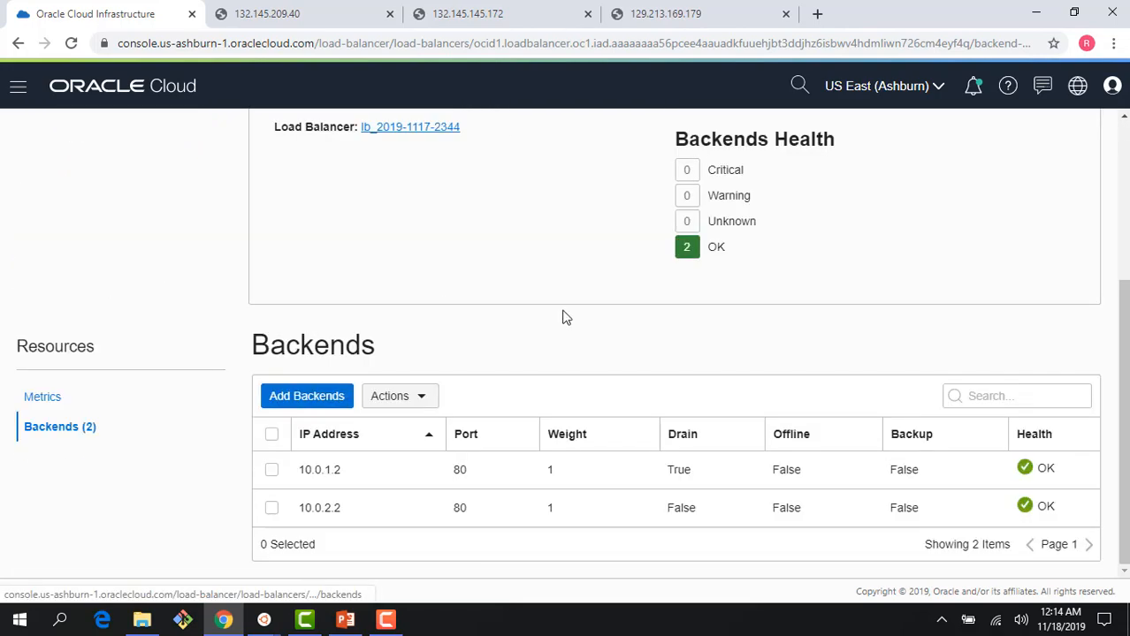
scroll(up, 3)
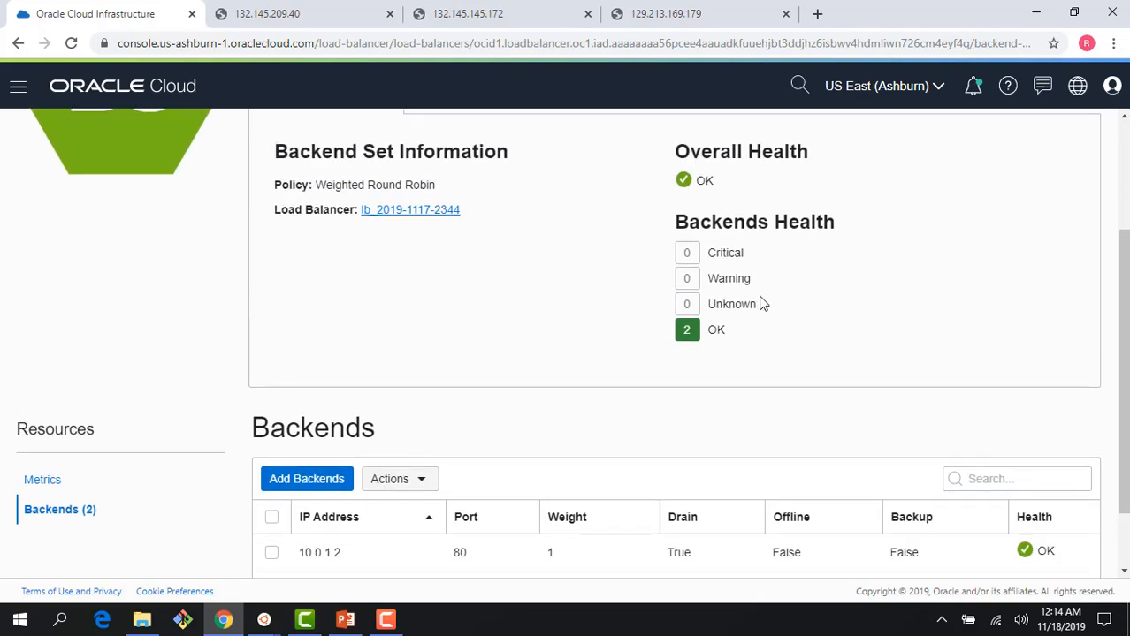
scroll(up, 3)
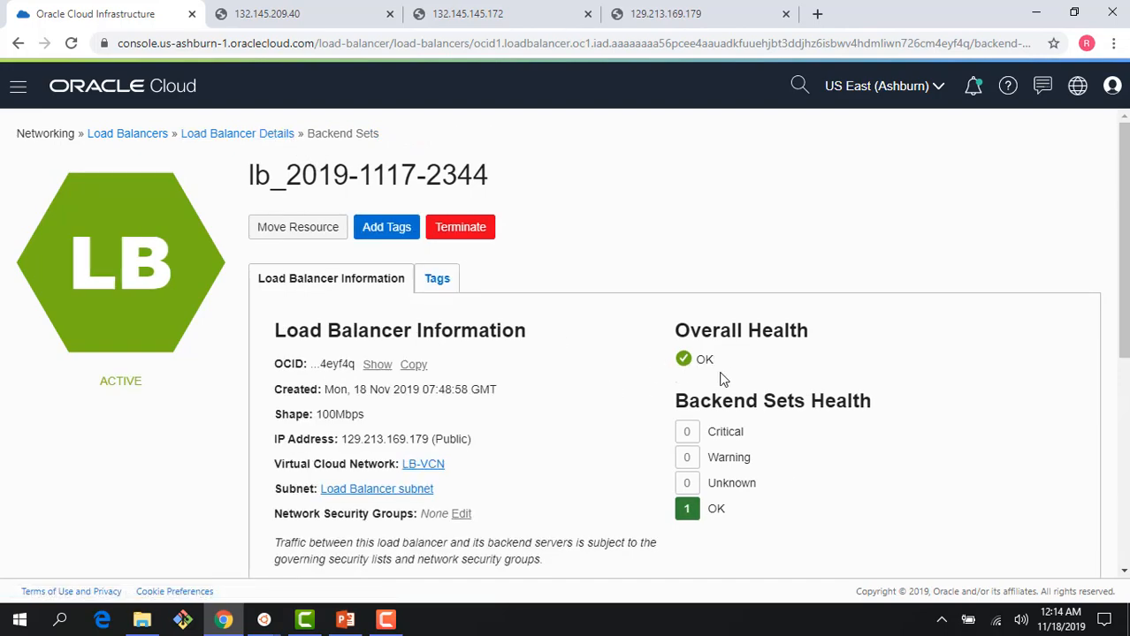
mouse_move(712, 364)
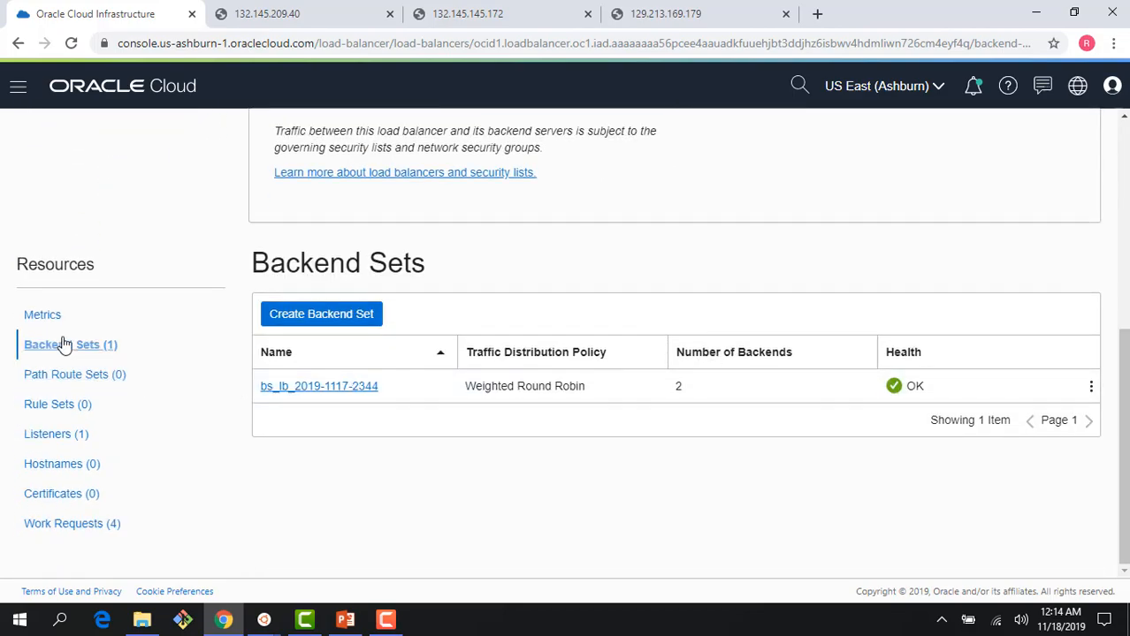
View inbound requests, active connections and bytes received metrics charts.
click(43, 315)
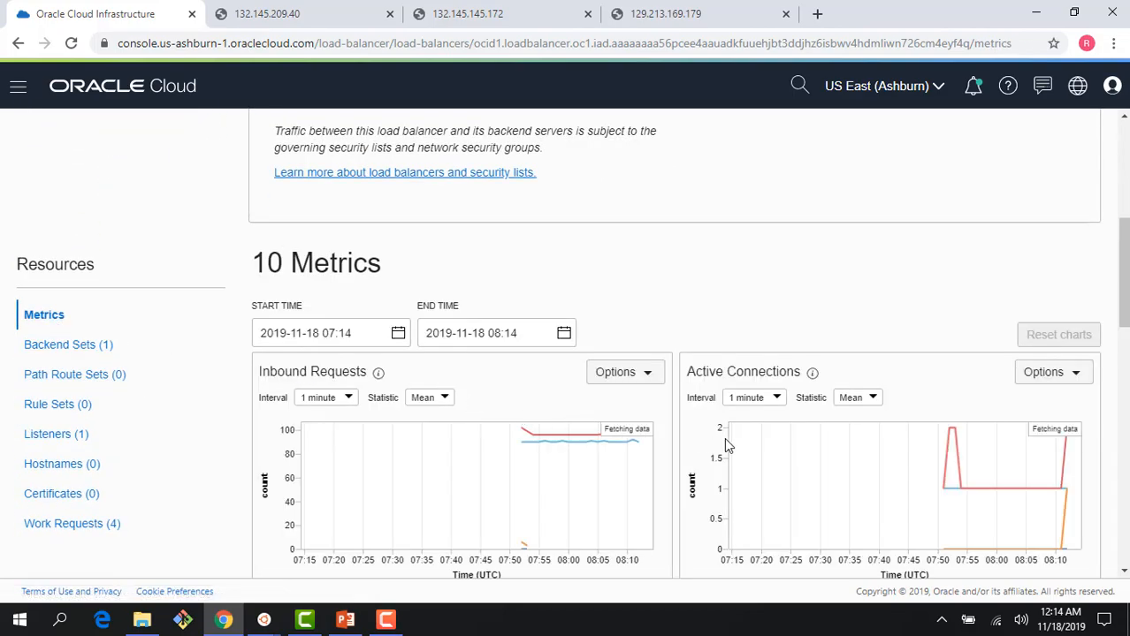
scroll(down, 3)
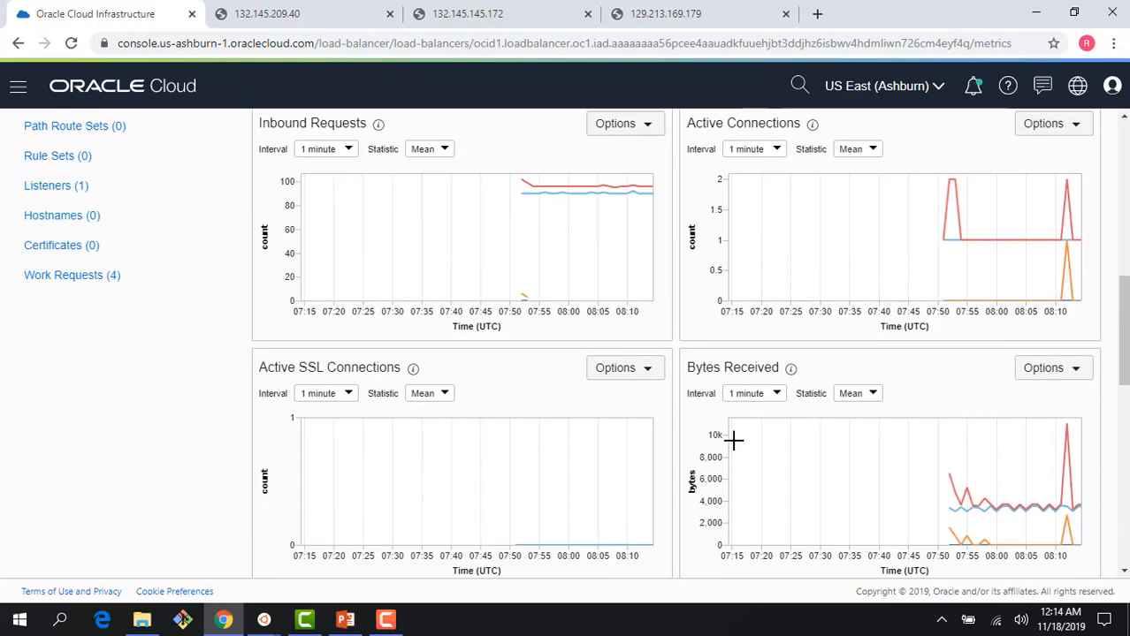
mouse_move(508, 376)
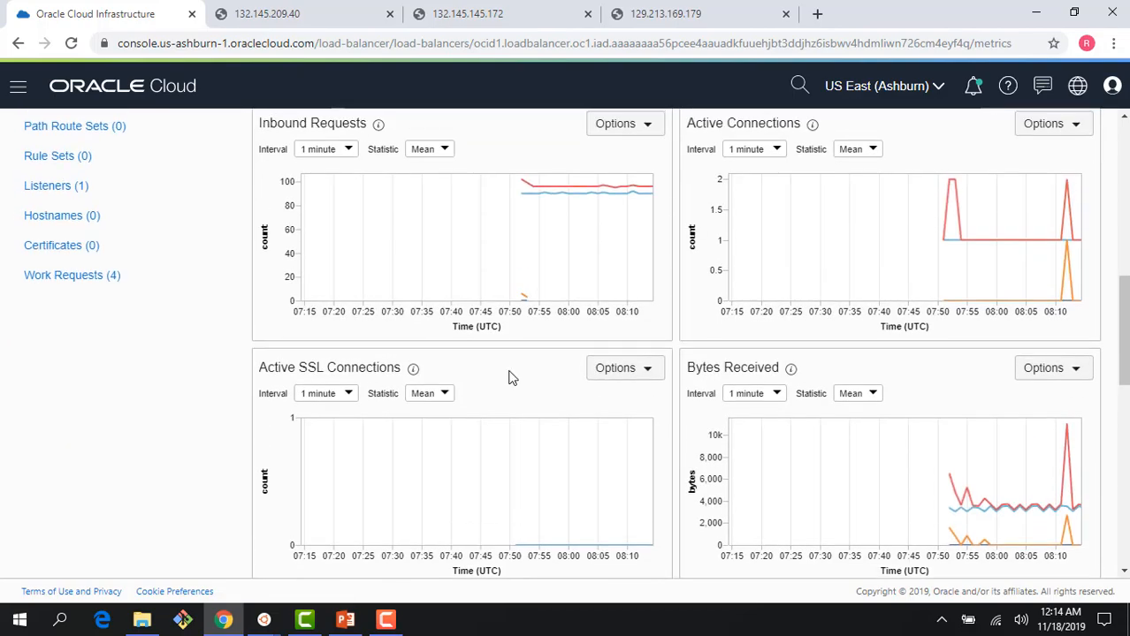
click(62, 262)
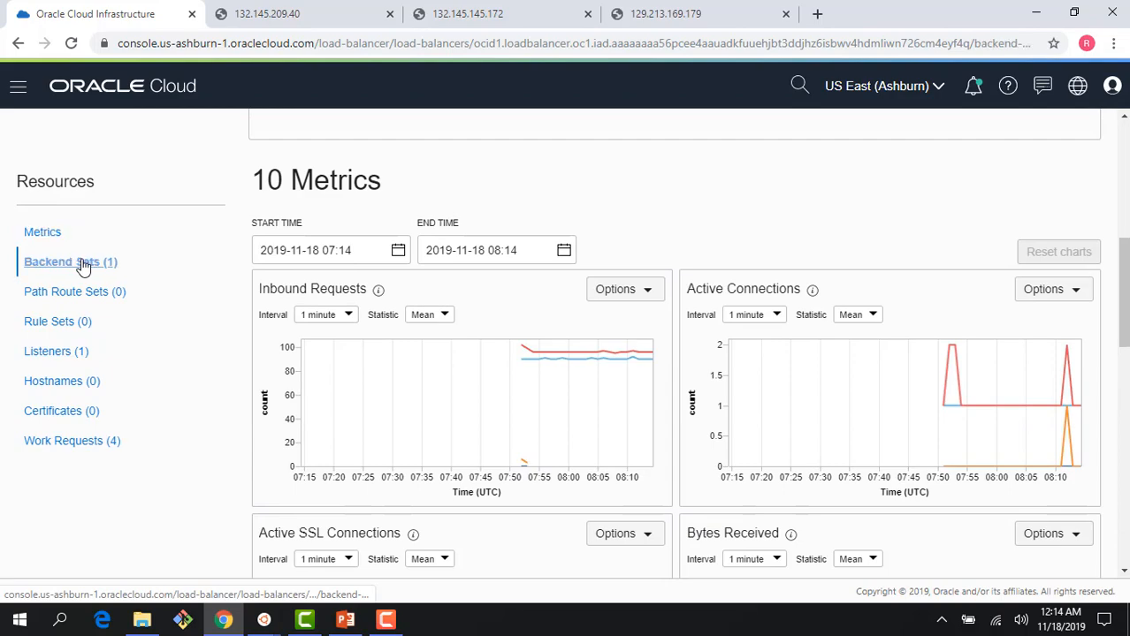
click(62, 261)
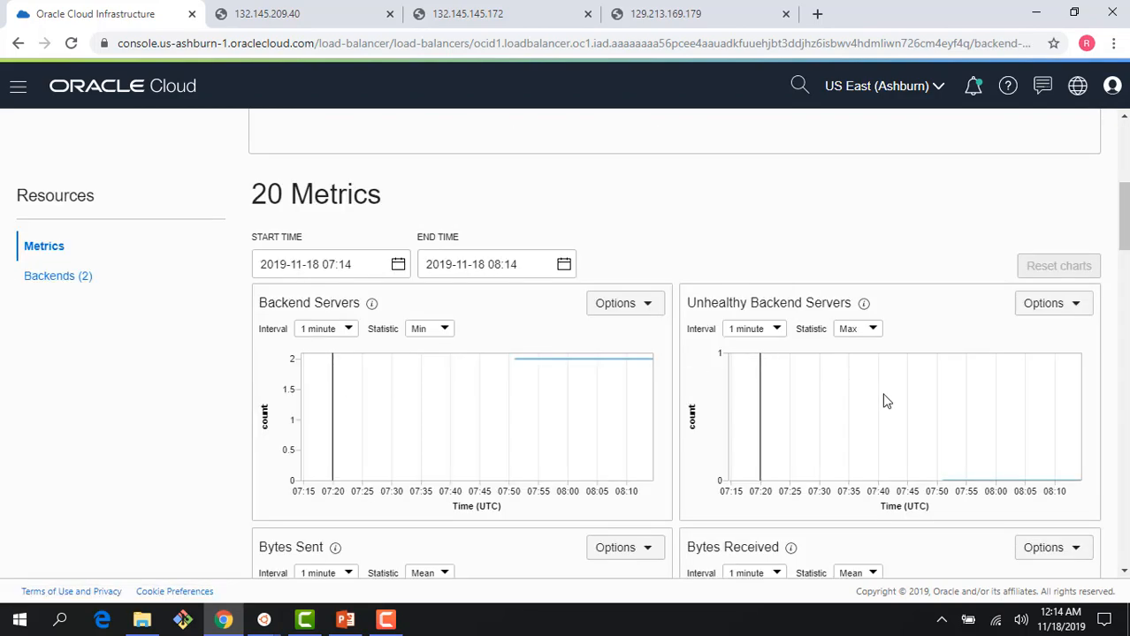
mouse_move(530, 411)
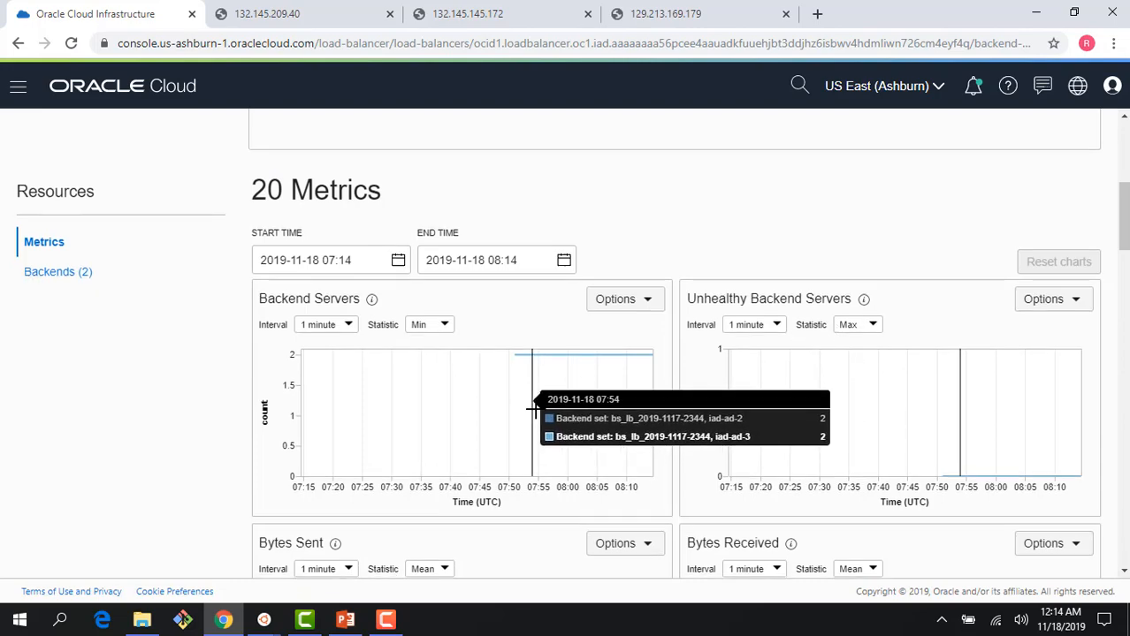
scroll(down, 3)
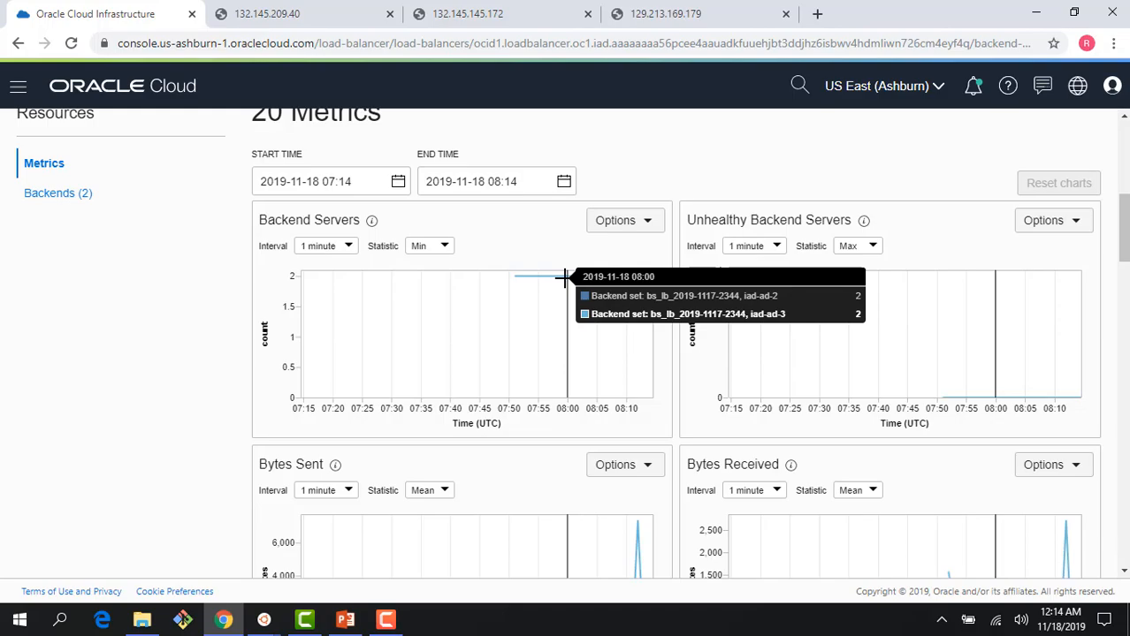
mouse_move(800, 302)
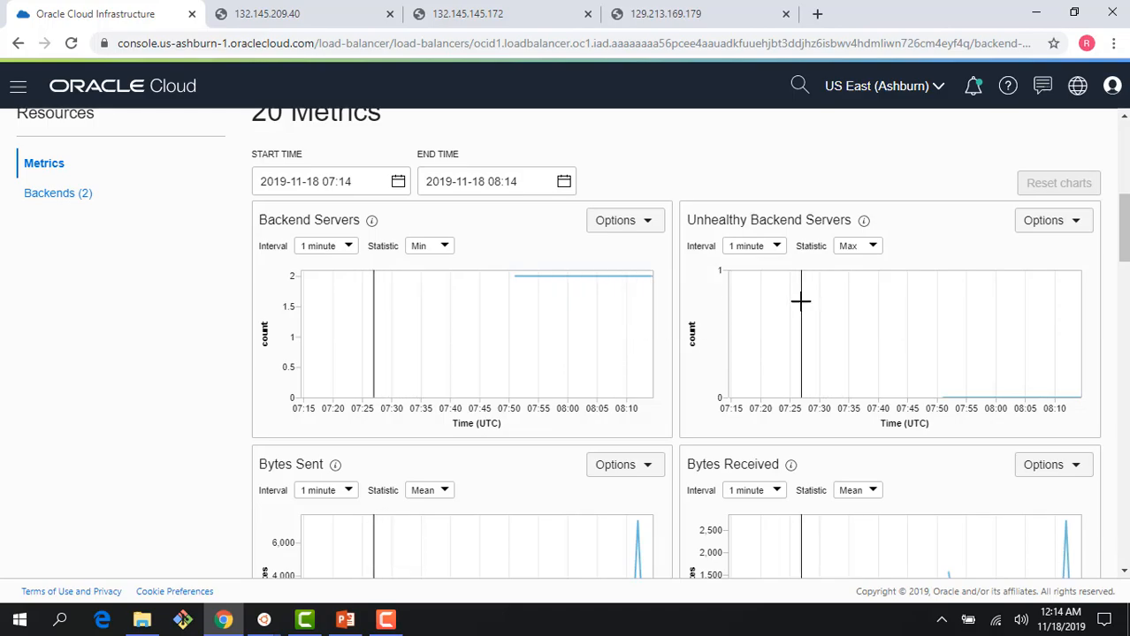
scroll(down, 3)
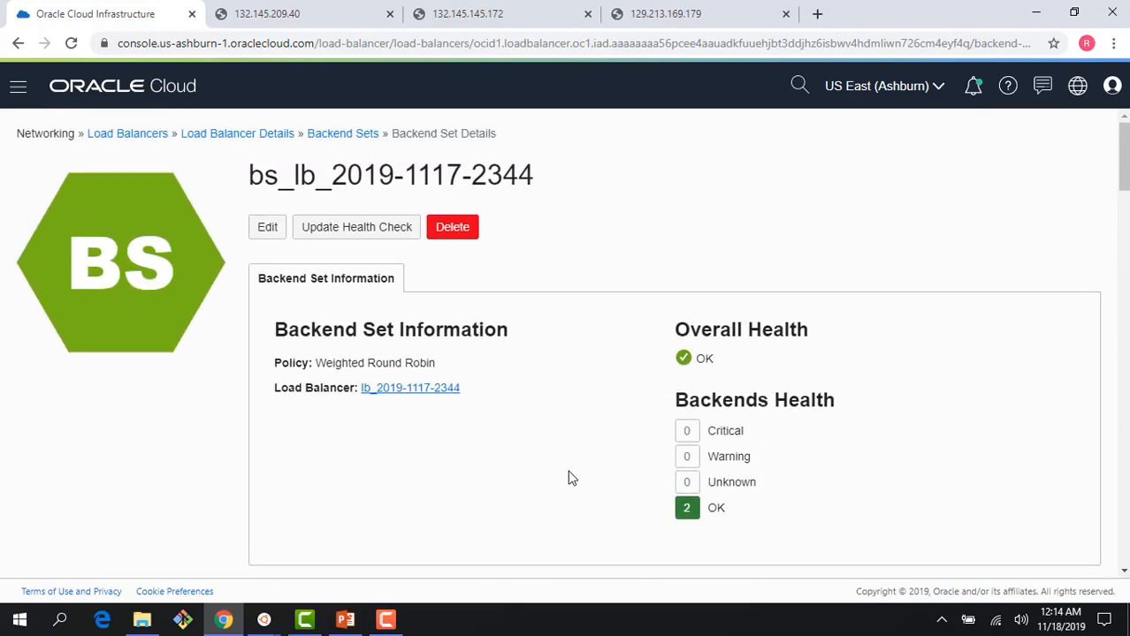
click(345, 619)
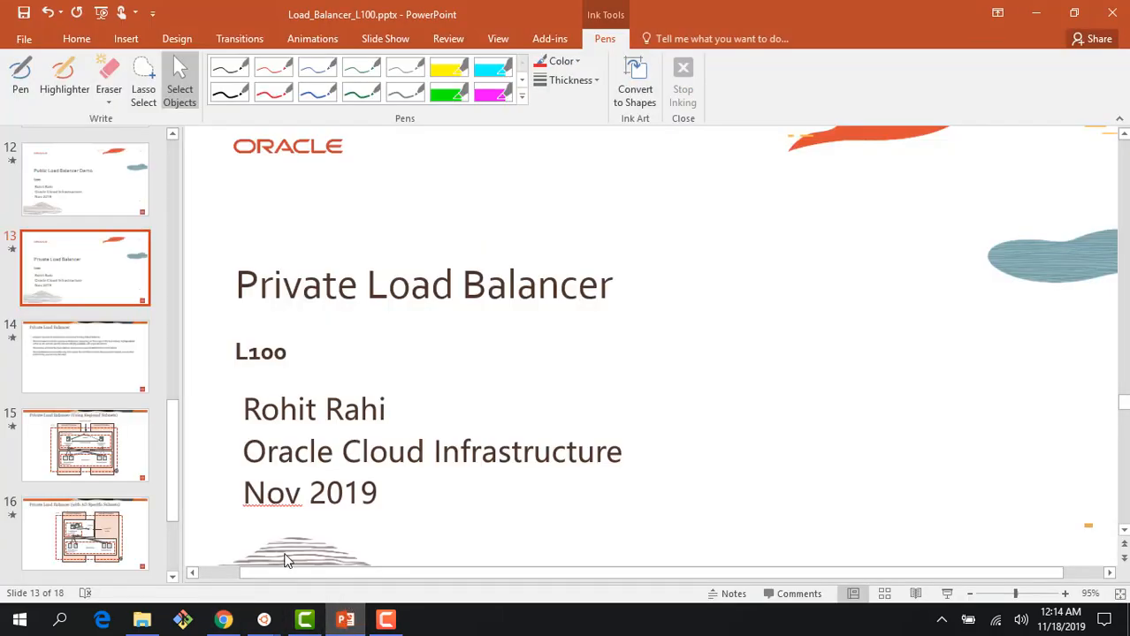
Present slide 14, the Private Load Balancer bullet slide, as a slideshow.
click(85, 356)
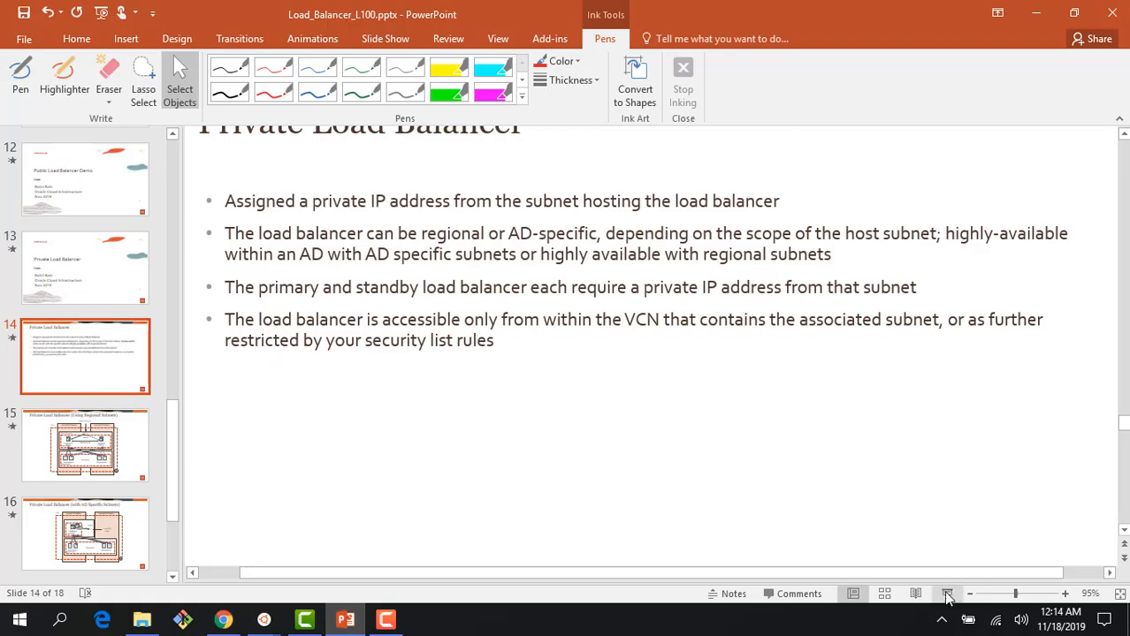
click(946, 593)
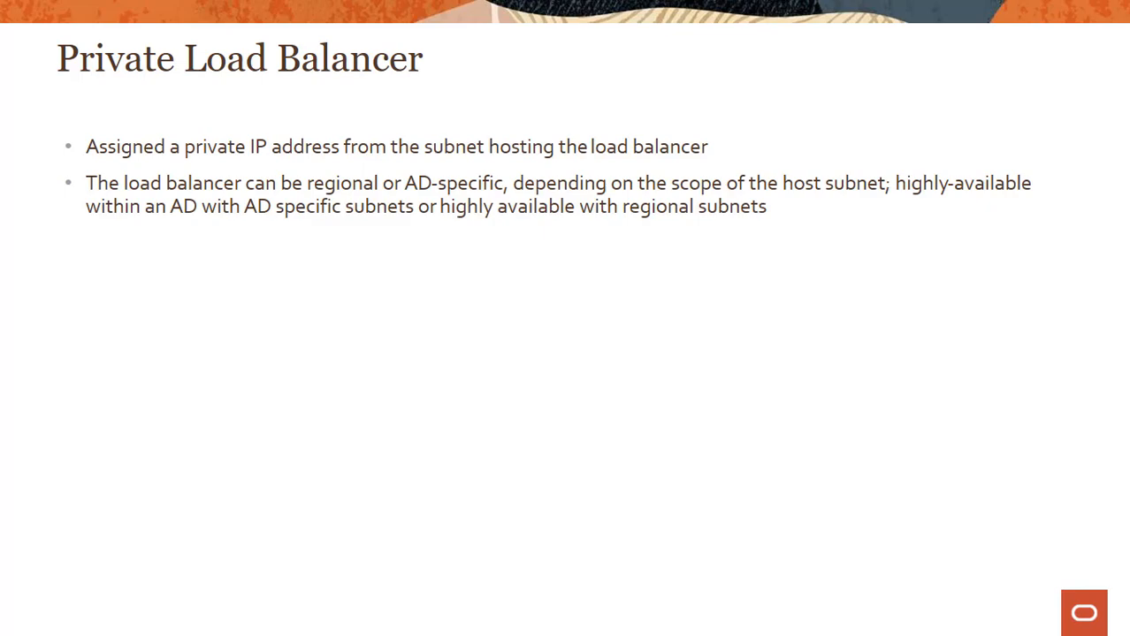
Circle the private IP address phrase in red ink and handwrite a note beneath 'primary'.
drag(226, 164, 358, 166)
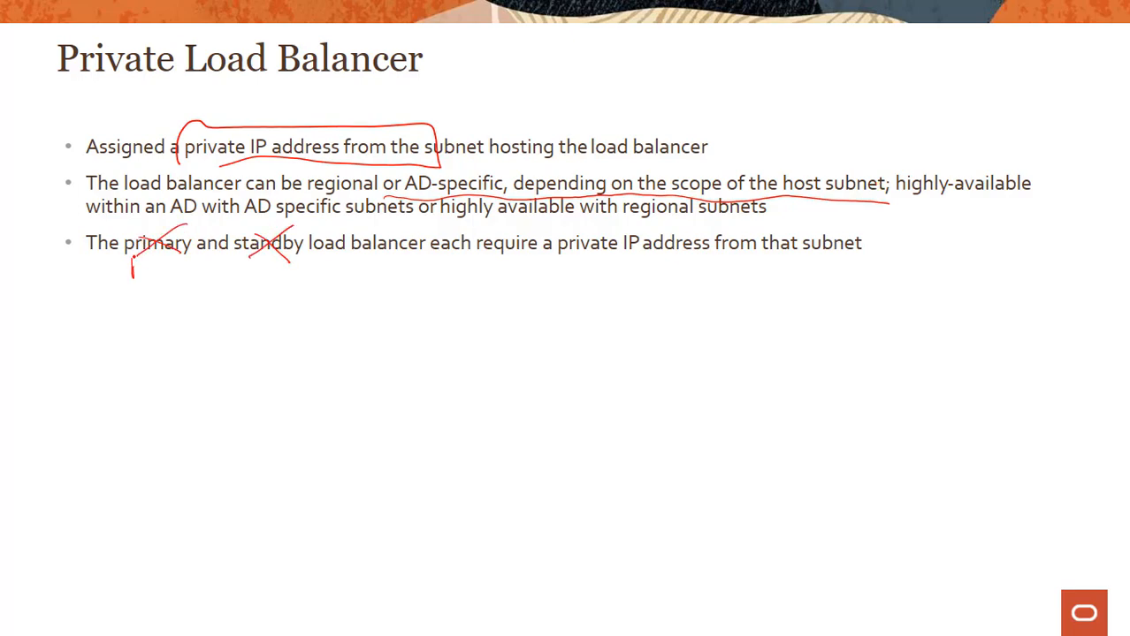
drag(132, 265, 203, 256)
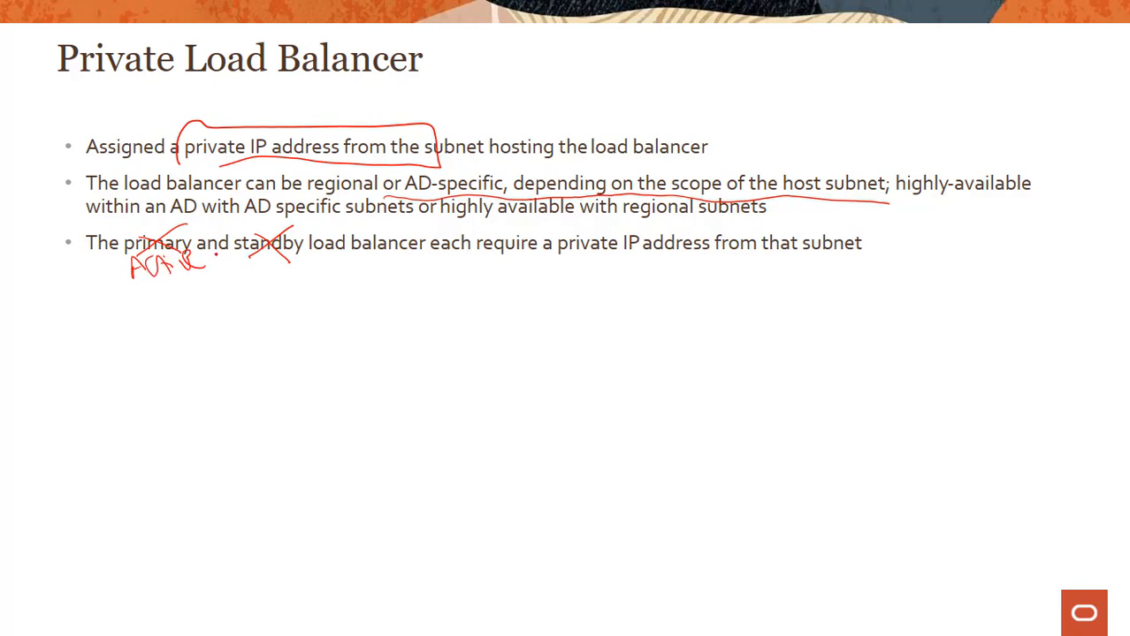